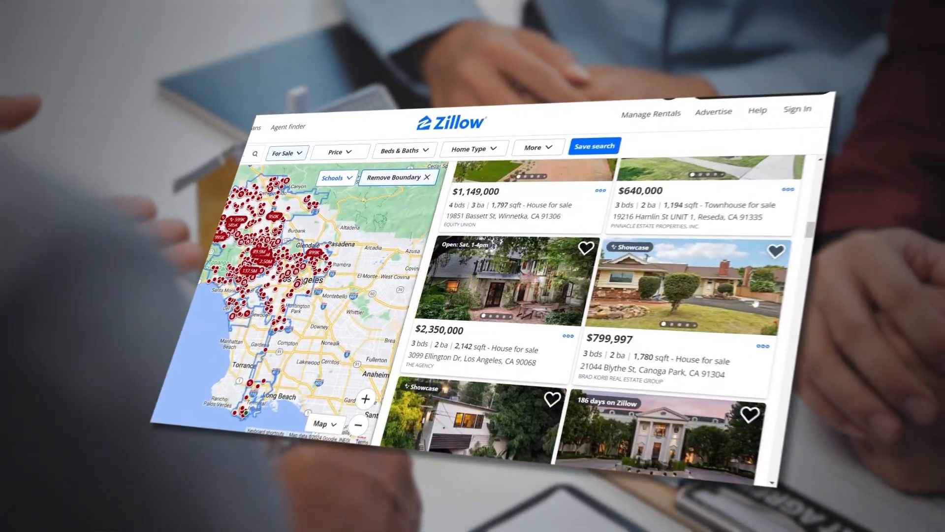
- Scroll down through the eCommerce Data category's list of retailer site datasets
scroll("down", 3)
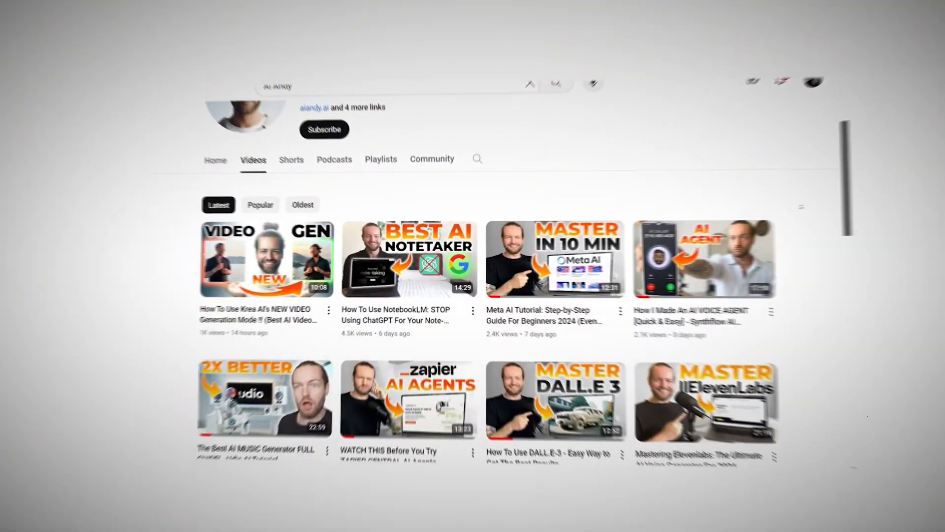
scroll("down", 3)
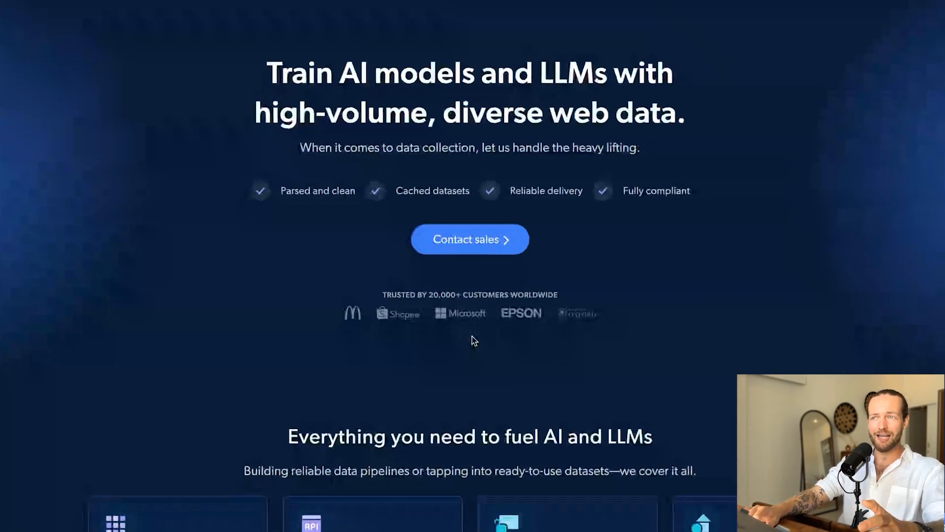
scroll("down", 3)
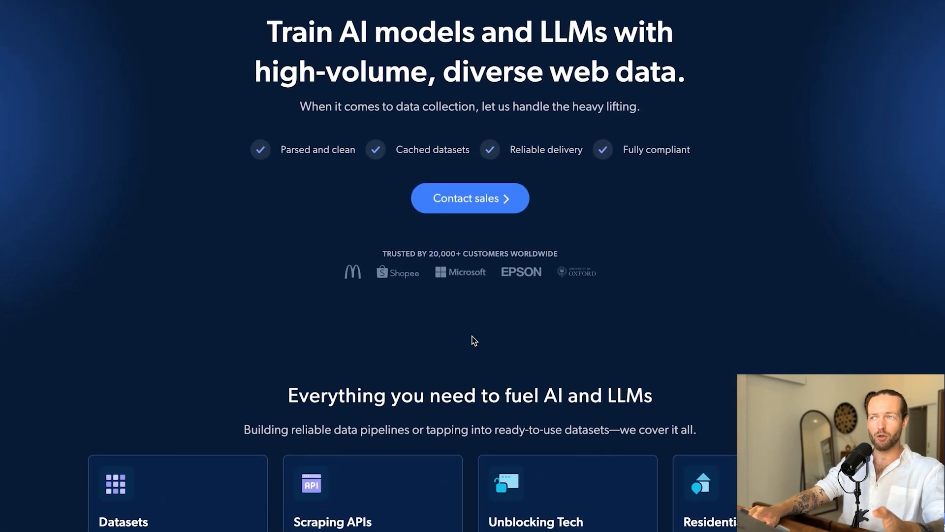
scroll("down", 3)
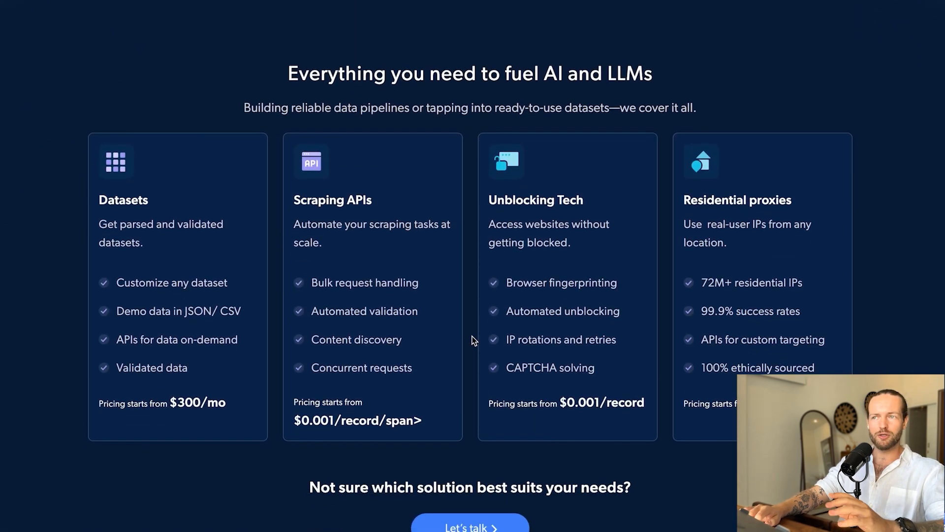
scroll("down", 3)
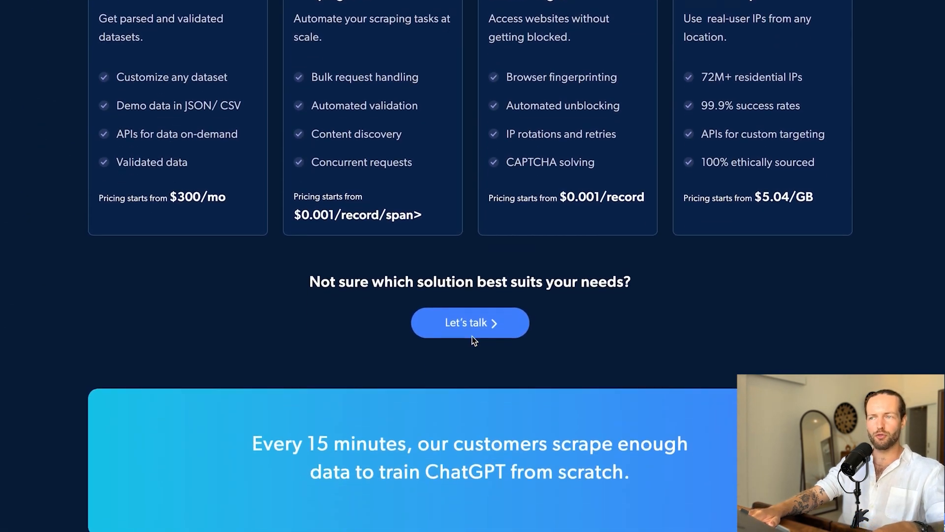
scroll("down", 3)
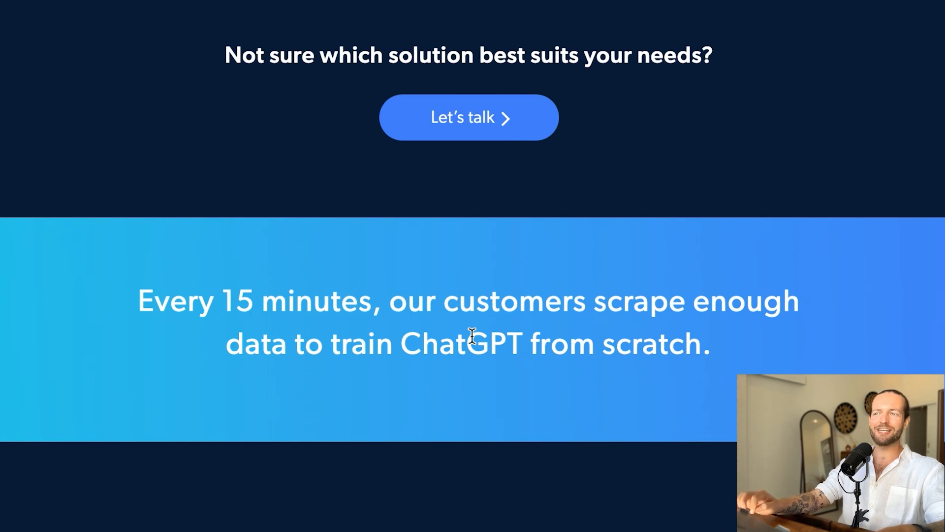
scroll("down", 3)
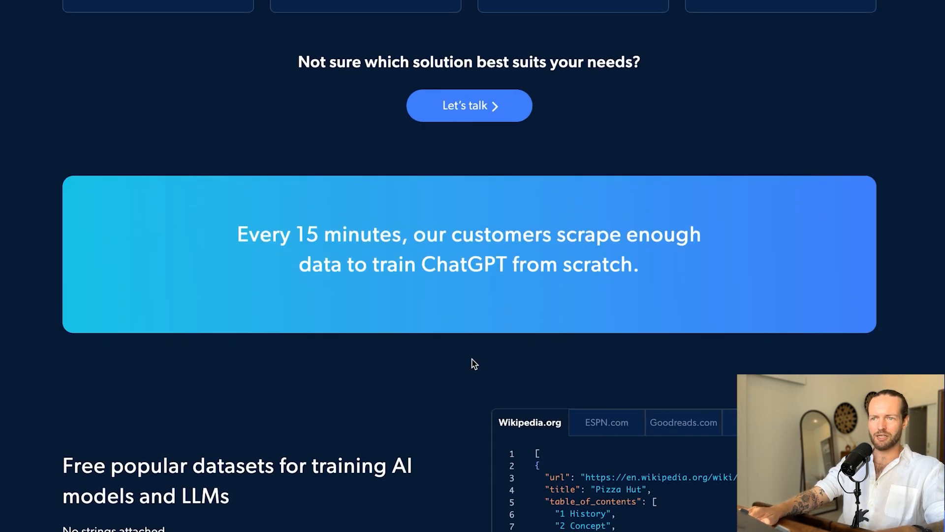
scroll("down", 3)
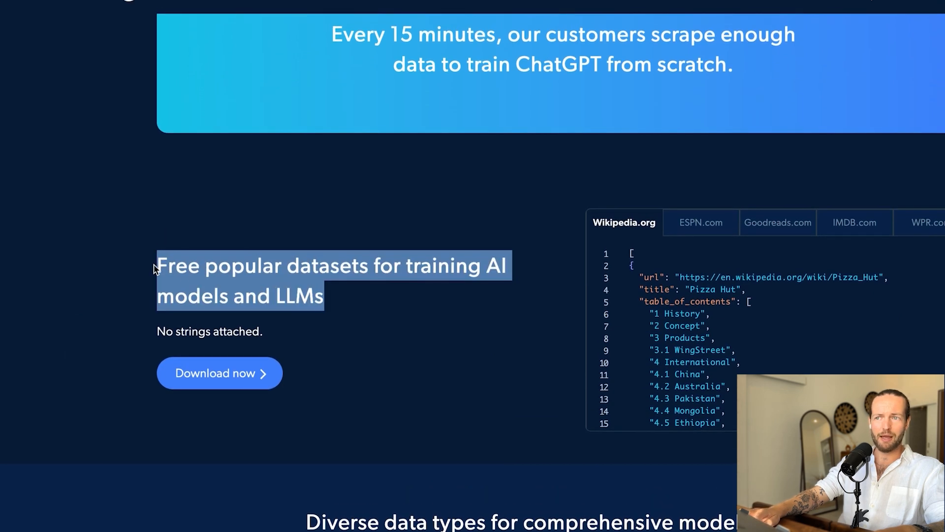
scroll("down", 3)
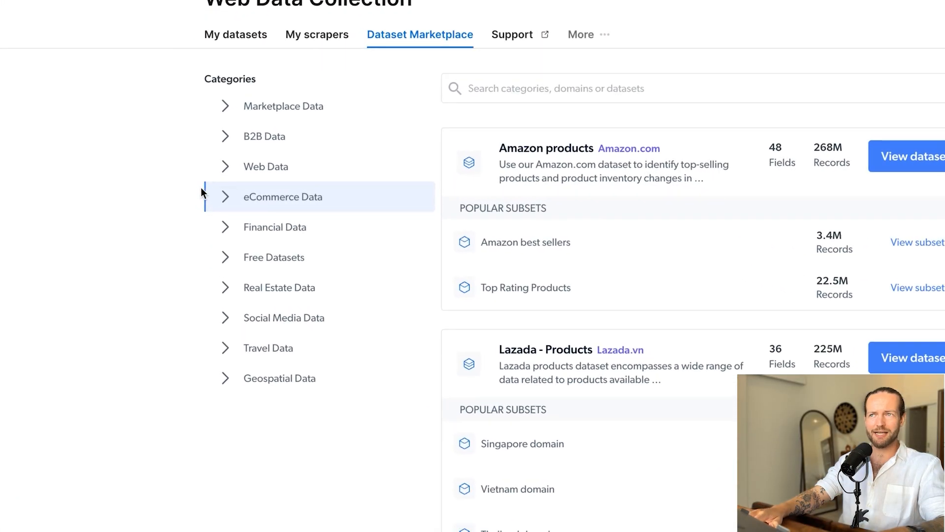
scroll("down", 3)
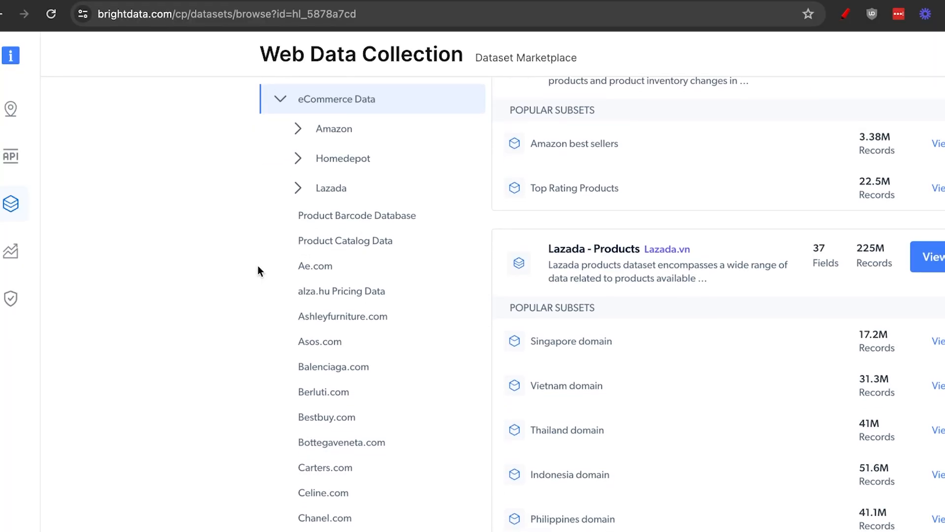
scroll("down", 3)
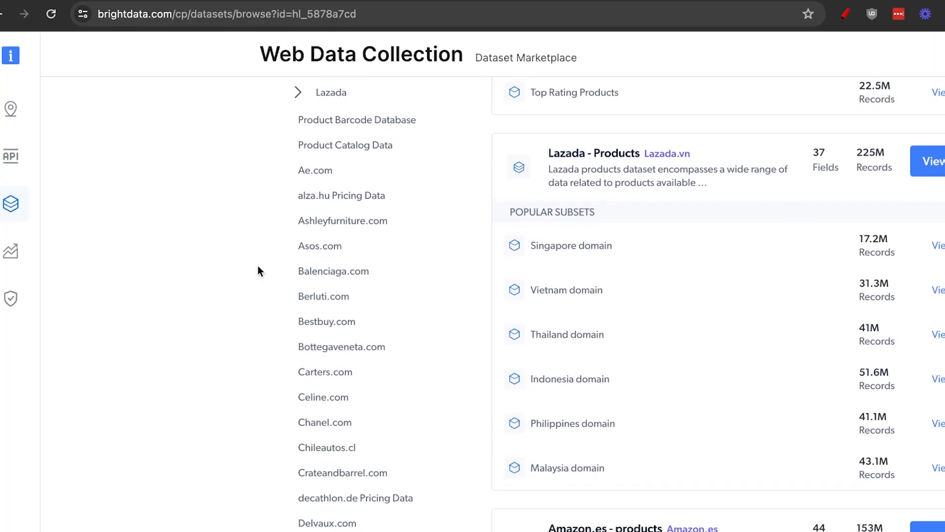
scroll("down", 3)
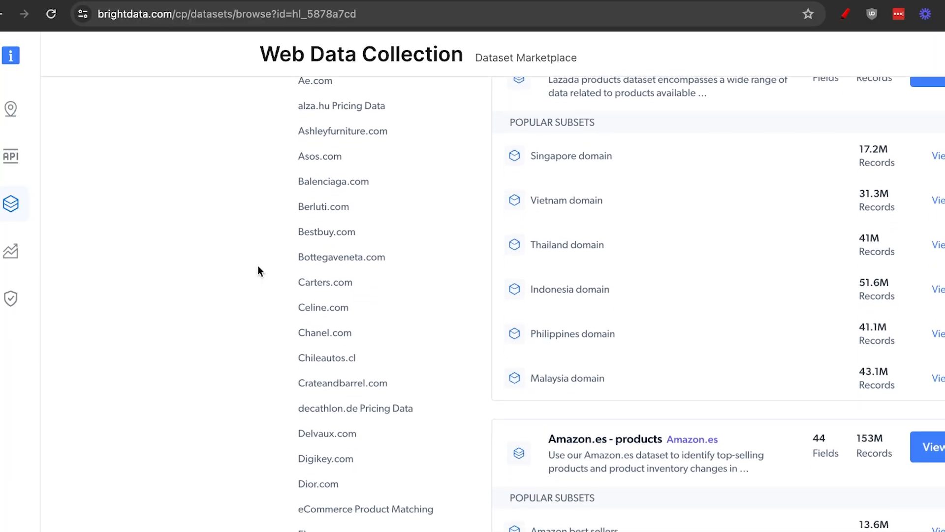
scroll("down", 3)
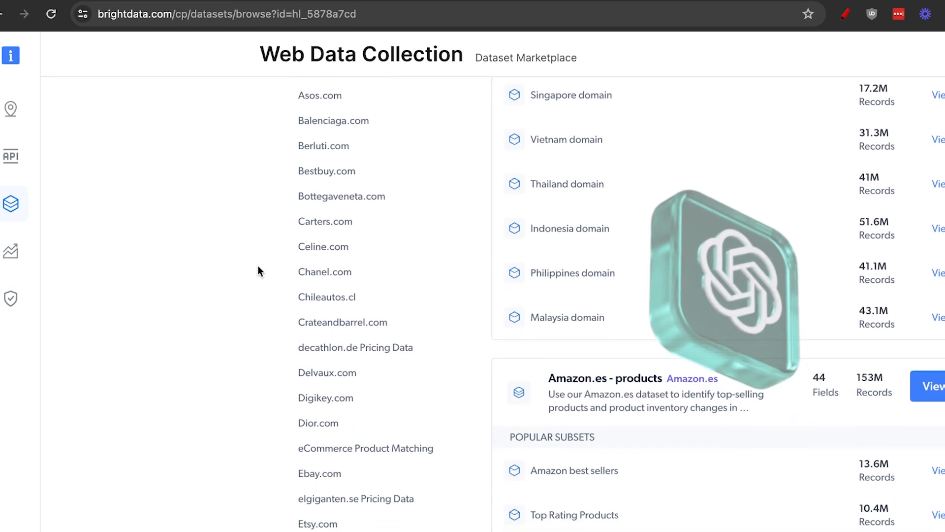
scroll("down", 3)
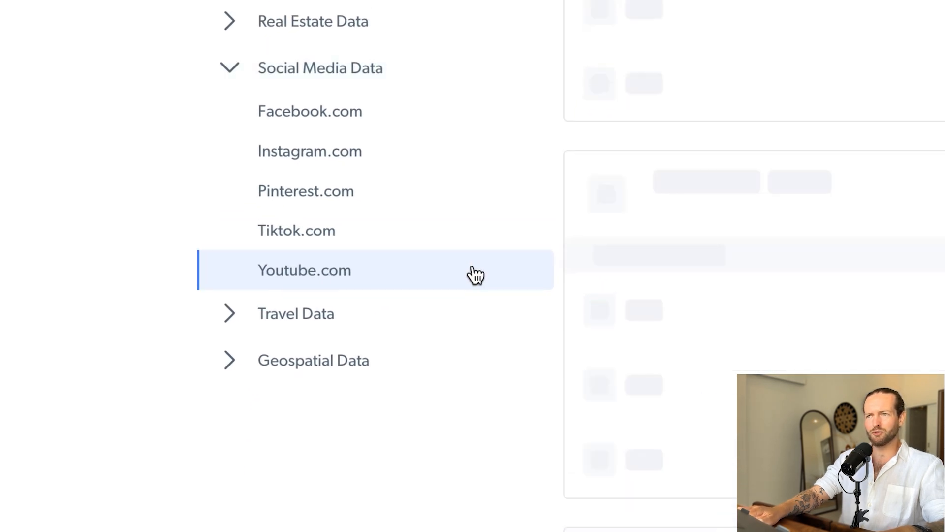
- Select Youtube.com and open the subset of videos with more than 1M views
left_click(304, 270)
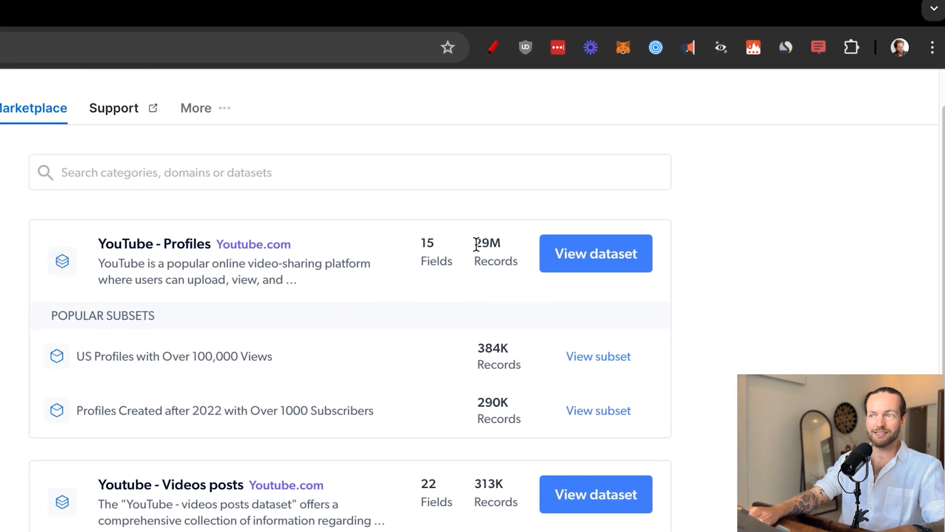
scroll("up", 3)
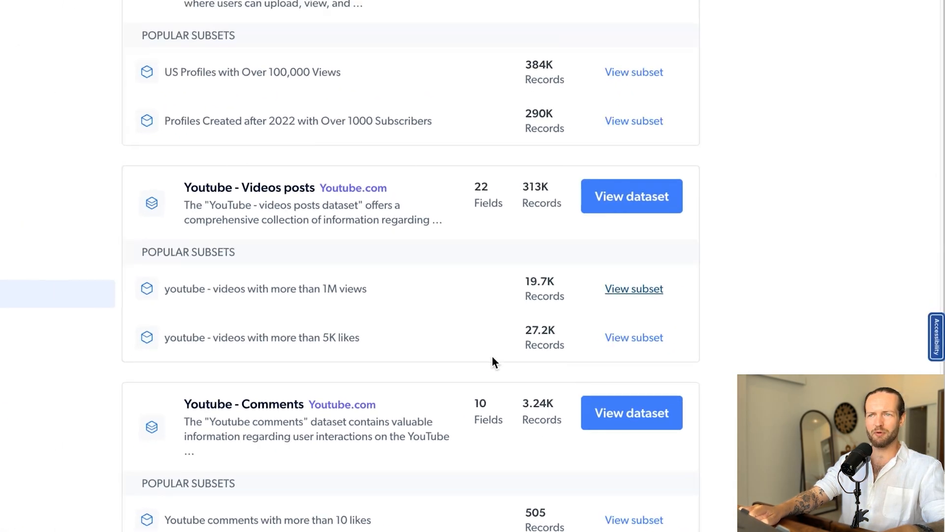
left_click(633, 288)
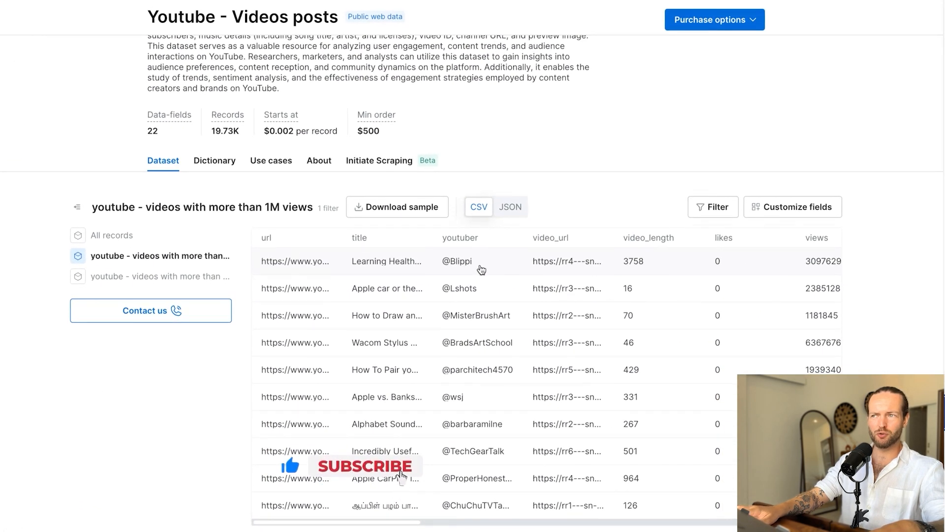
- Scroll across and down the Youtube - Videos posts sample records table
scroll("right", 3)
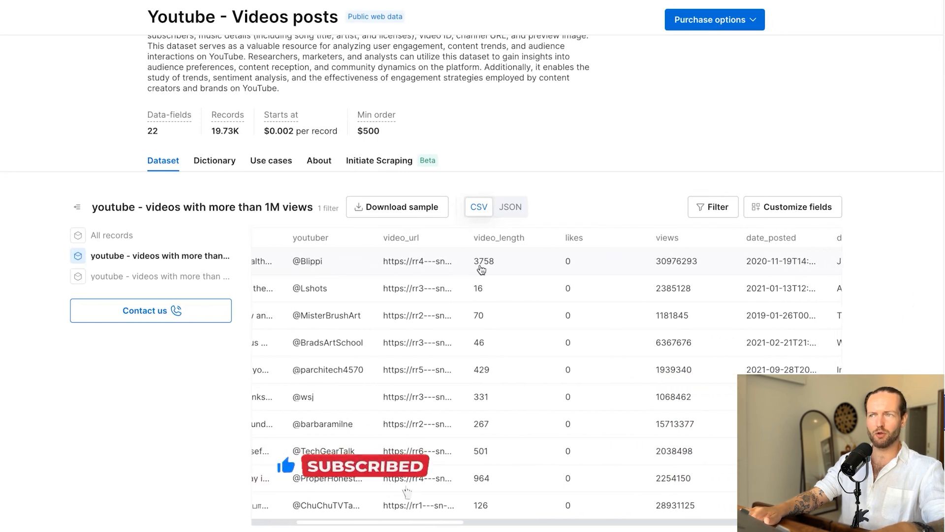
scroll("right", 3)
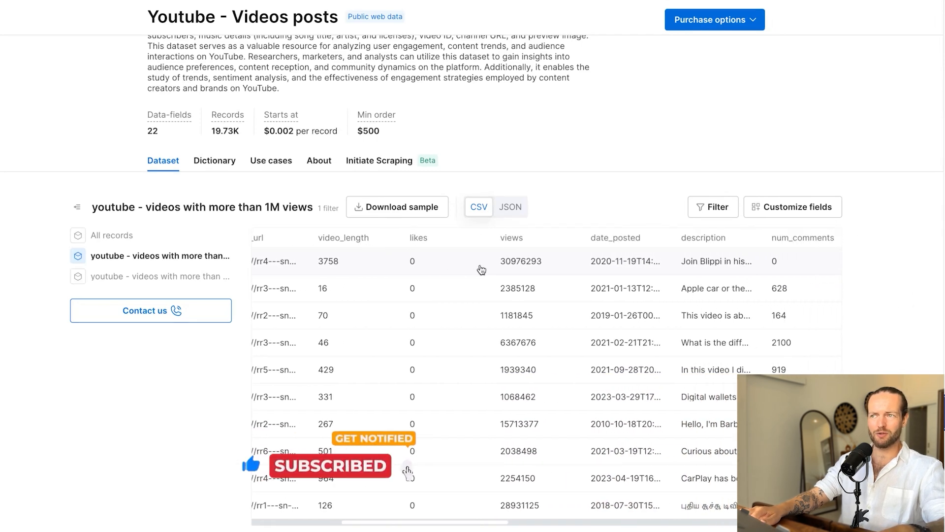
scroll("down", 3)
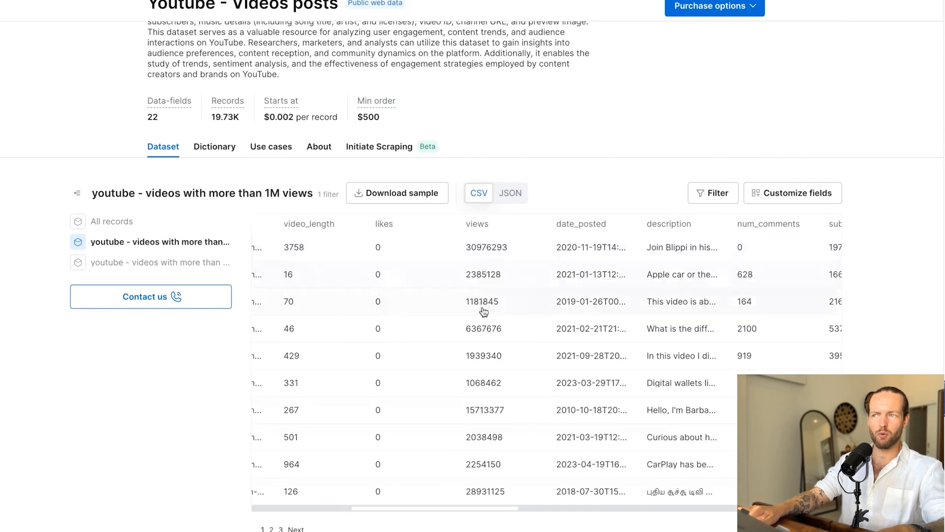
scroll("right", 3)
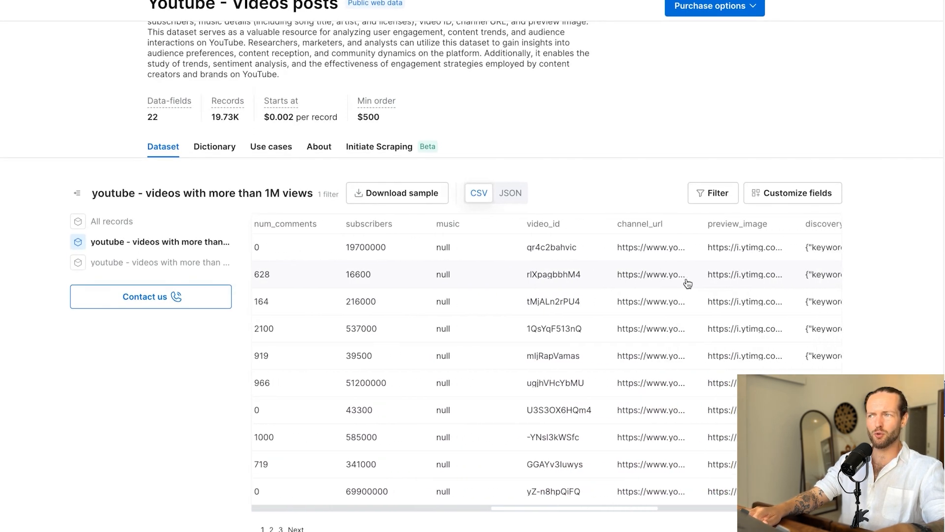
scroll("right", 3)
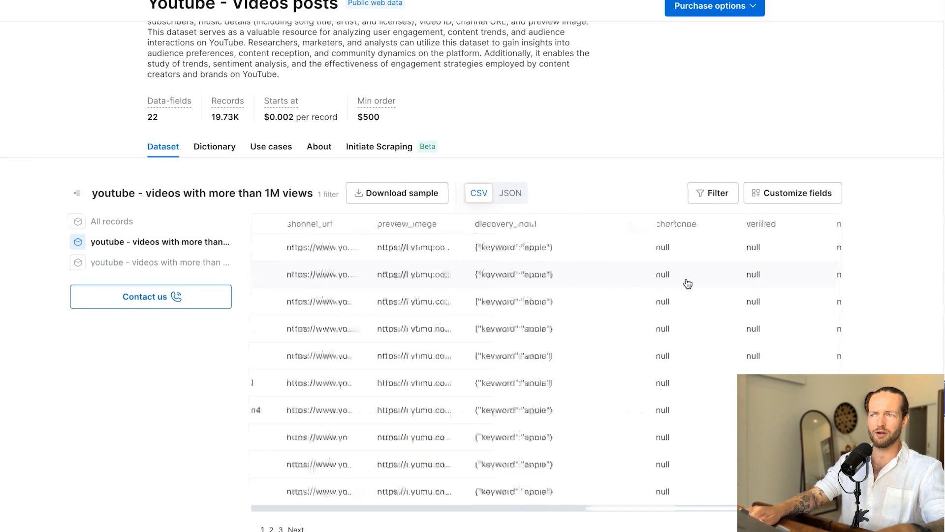
scroll("left", 3)
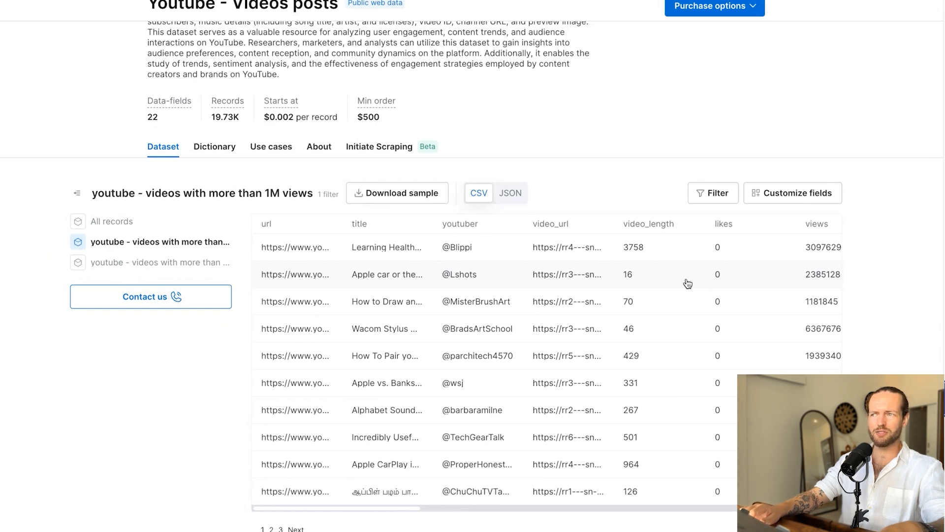
scroll("up", 3)
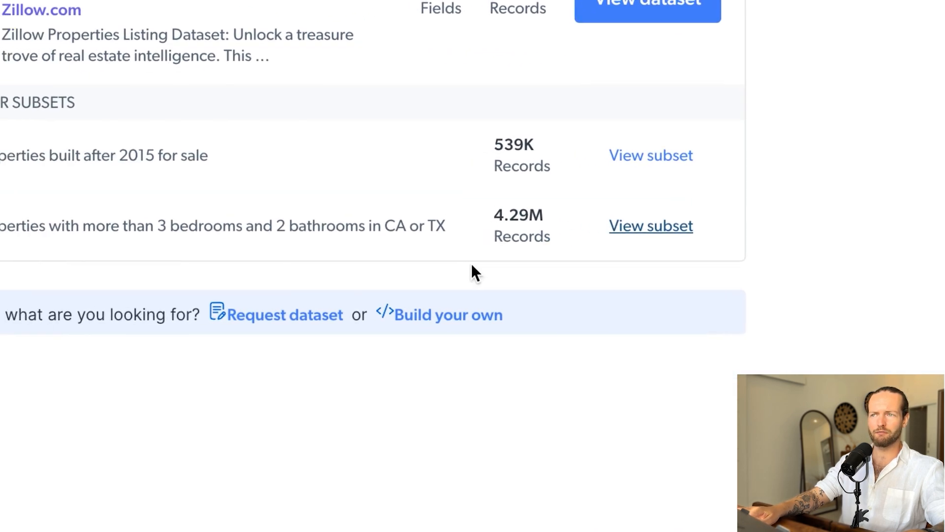
left_click(650, 226)
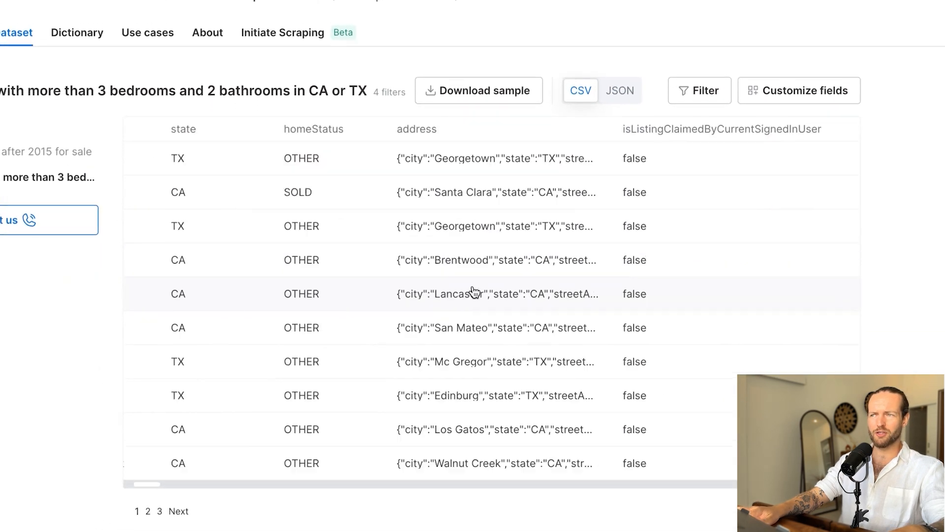
scroll("right", 3)
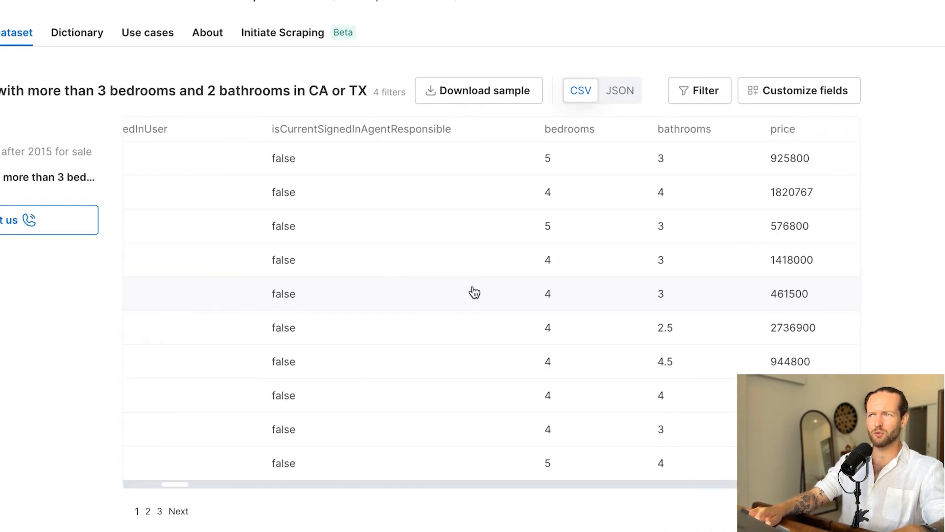
scroll("right", 3)
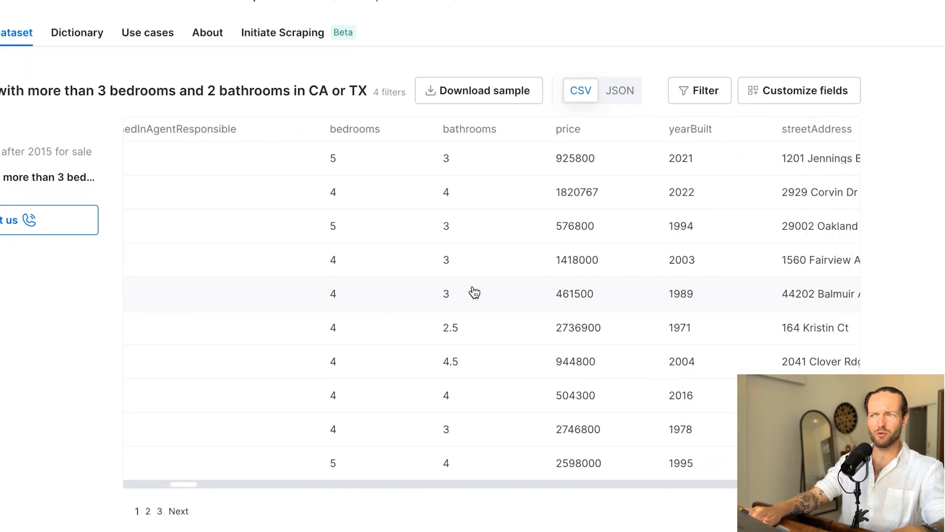
scroll("right", 3)
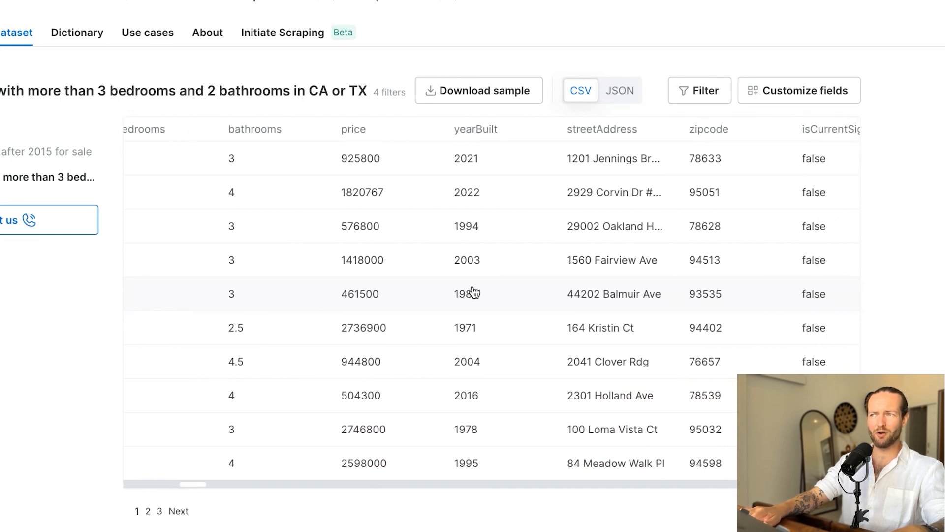
scroll("right", 3)
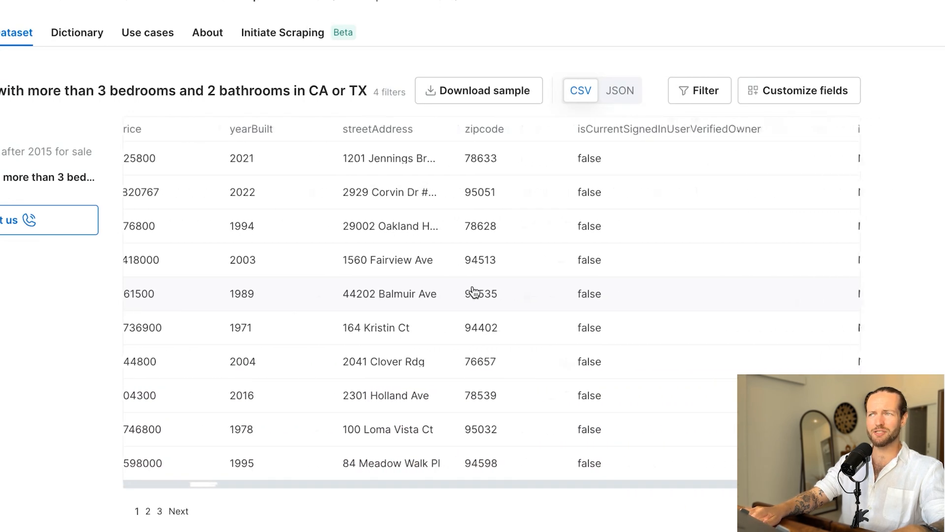
scroll("right", 3)
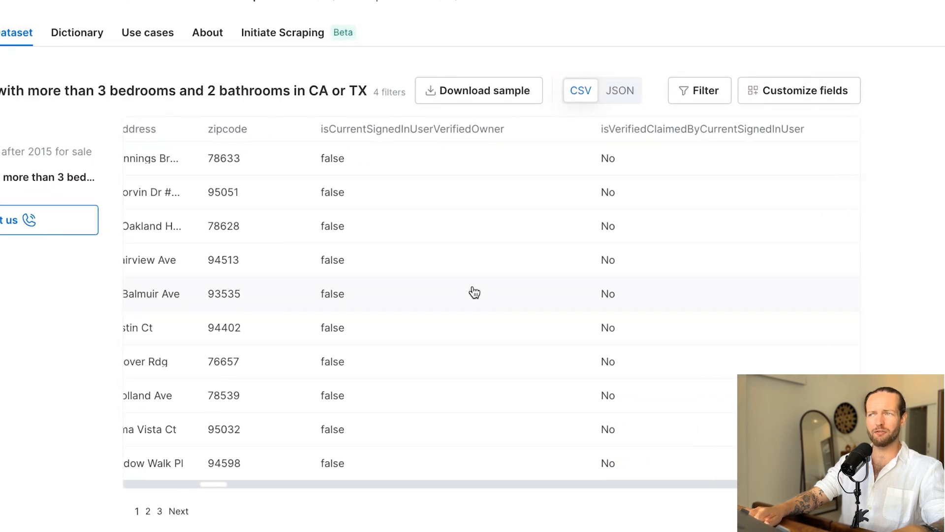
scroll("right", 3)
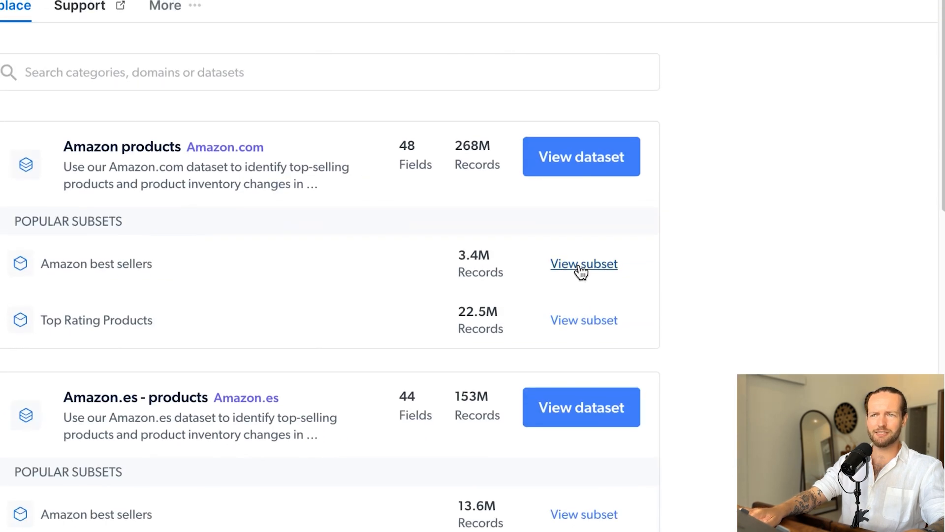
- Open the Amazon best sellers subset and scan its sample records across all columns
left_click(583, 264)
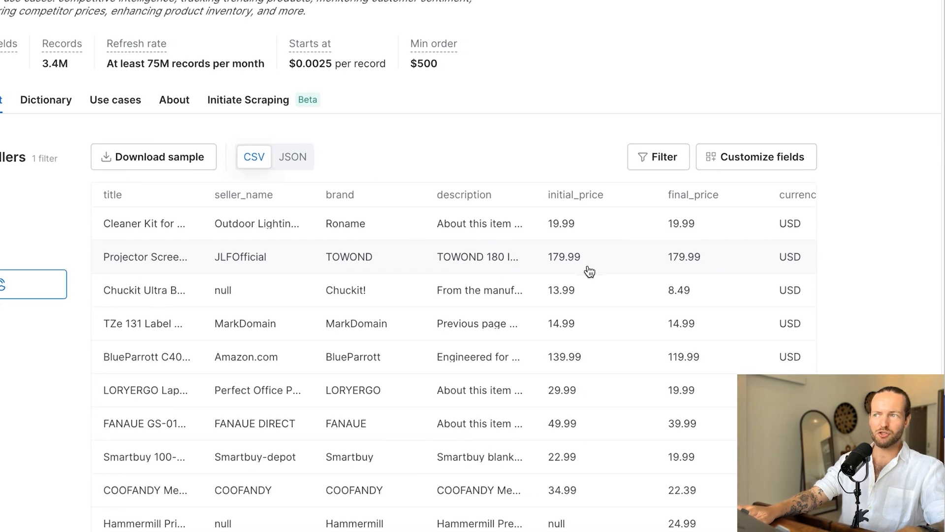
scroll("right", 3)
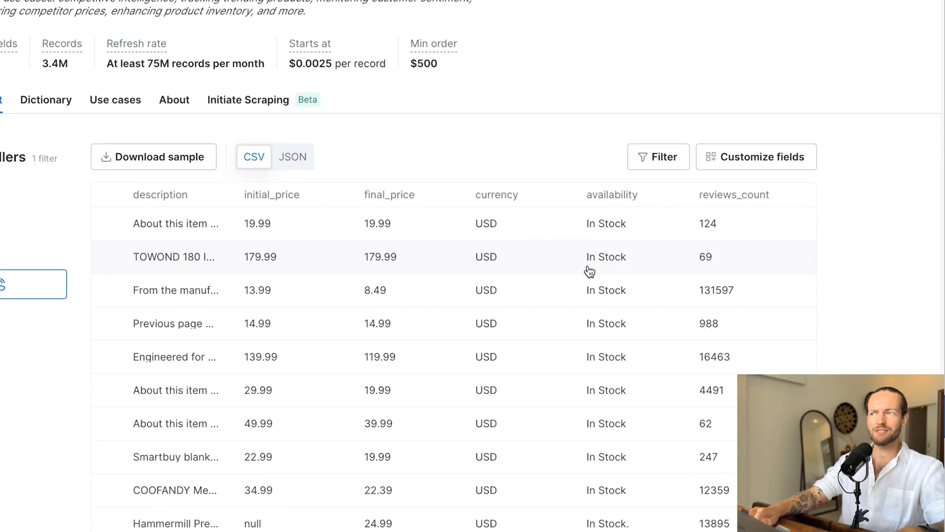
scroll("right", 3)
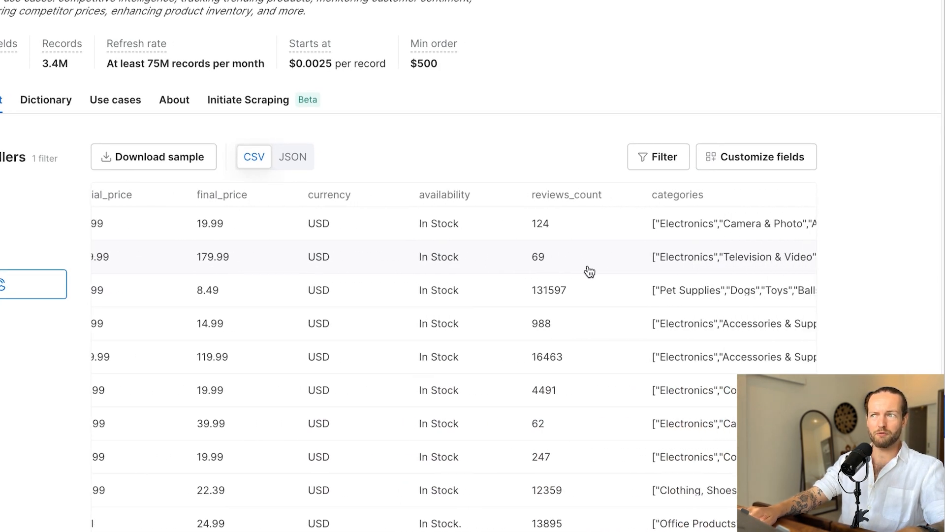
scroll("right", 3)
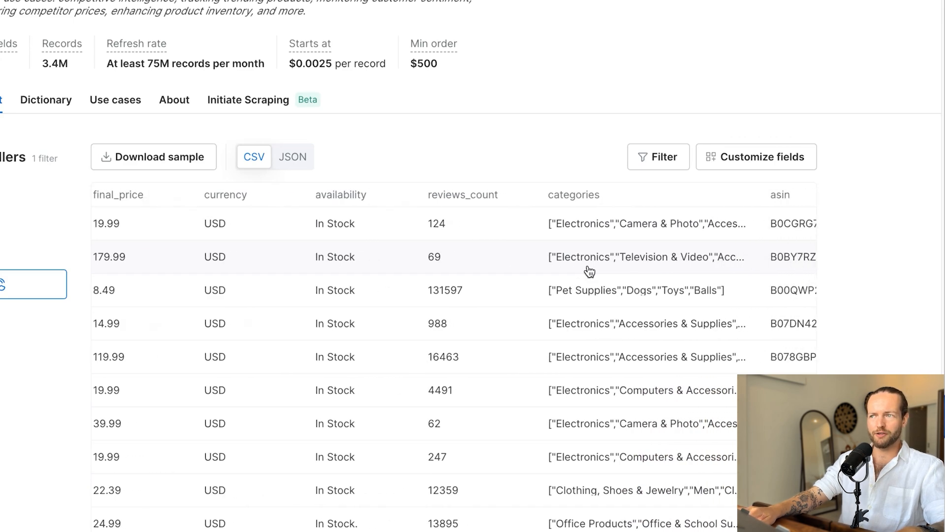
scroll("right", 3)
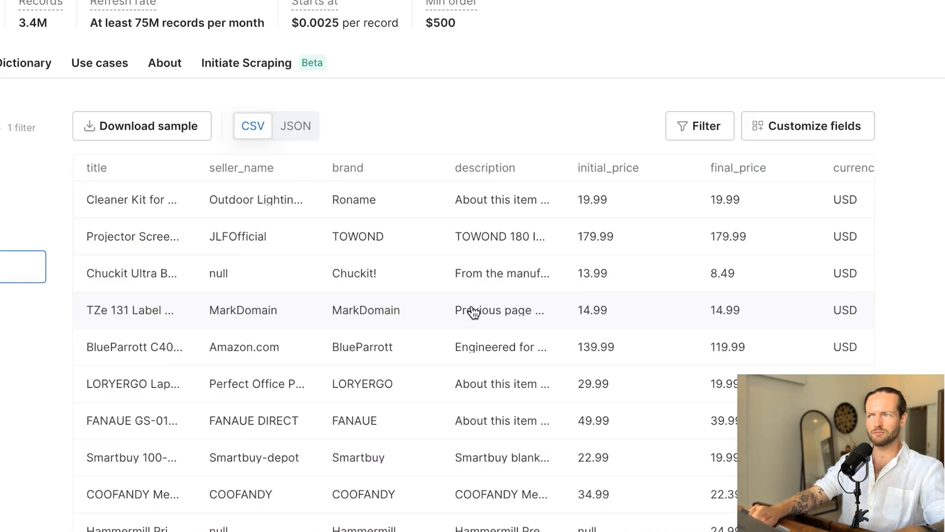
scroll("down", 3)
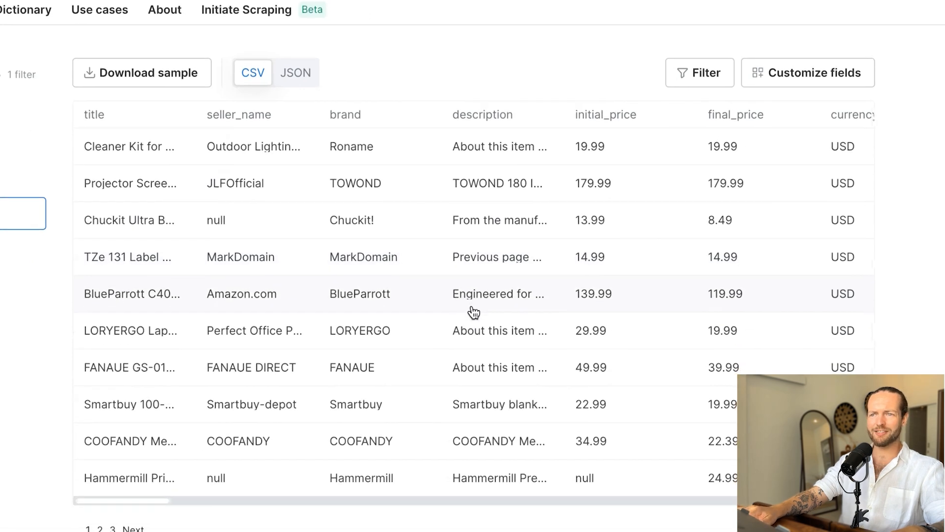
scroll("right", 3)
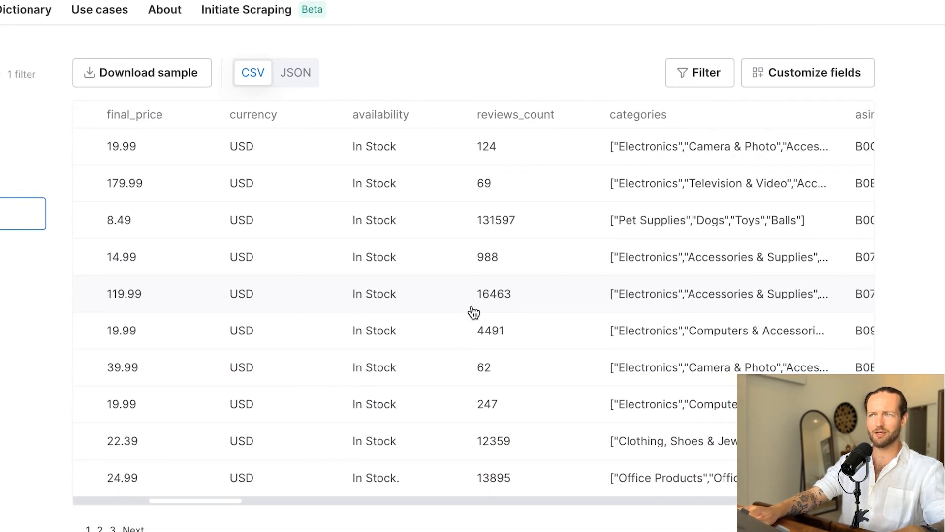
scroll("right", 3)
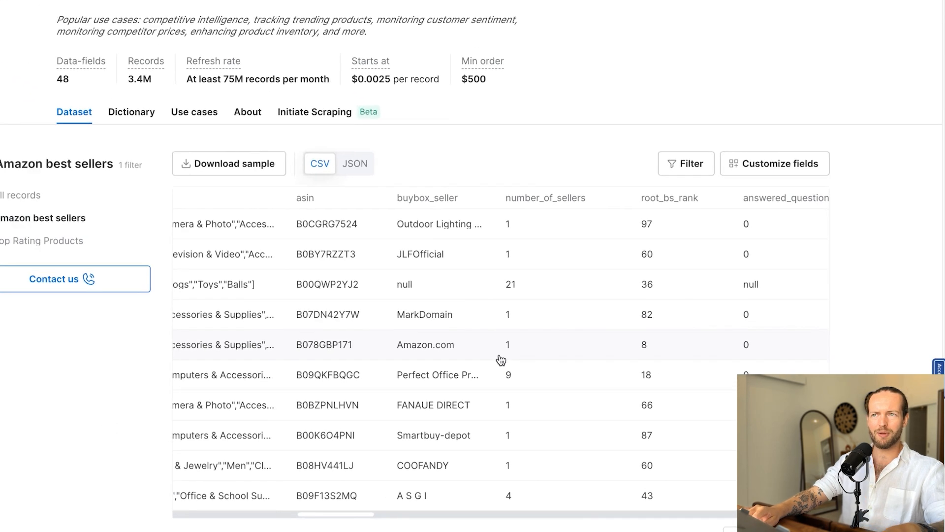
scroll("up", 3)
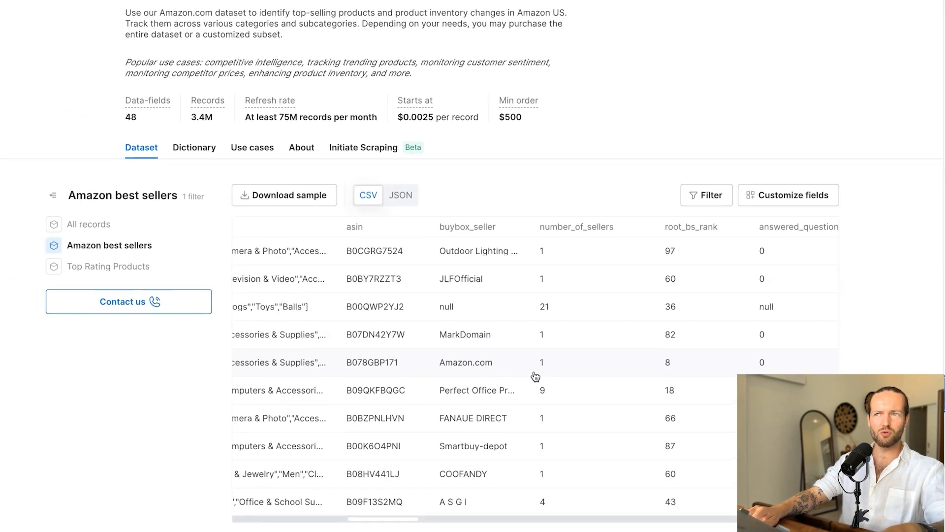
left_click(87, 224)
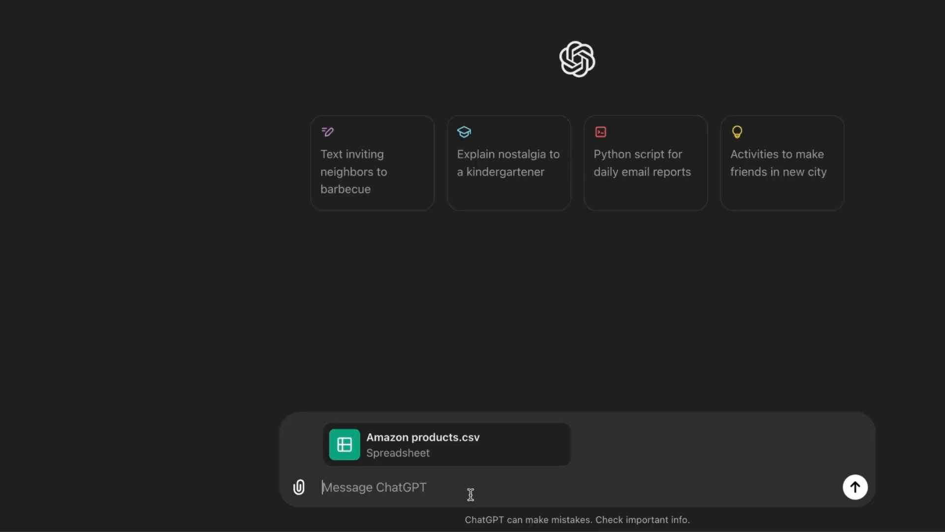
- Ask which Amazon products are over 100 dollars and expand the resulting products table
type("which products here are over 100 dollars?")
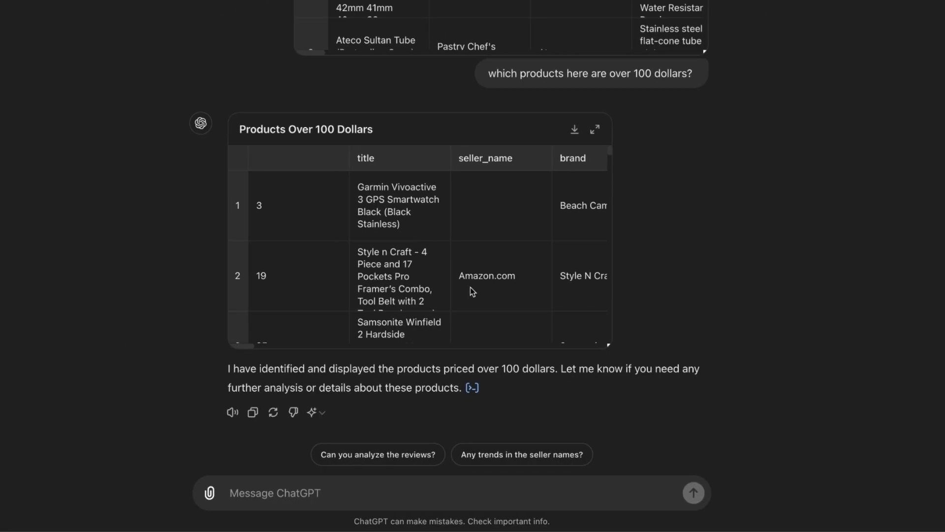
left_click(594, 129)
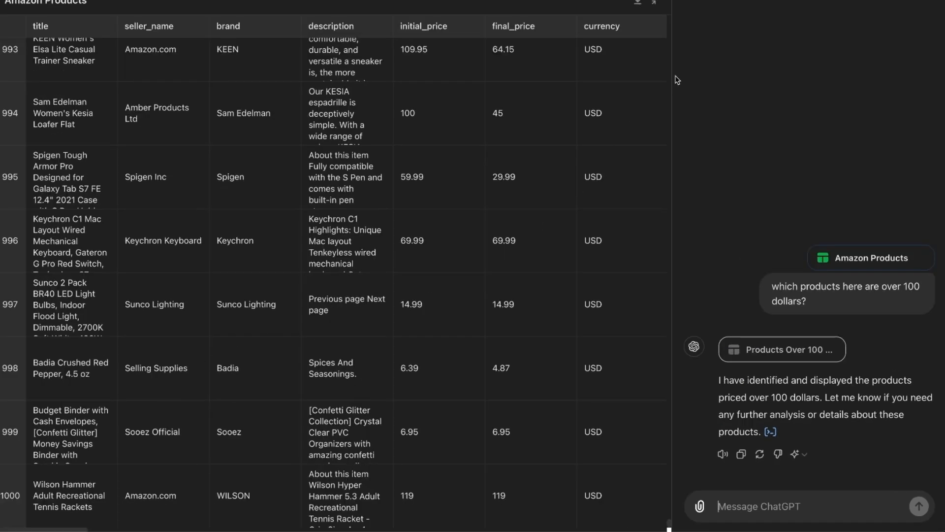
left_click(780, 349)
type("can you make the space between each graph a little larger so i can read it better")
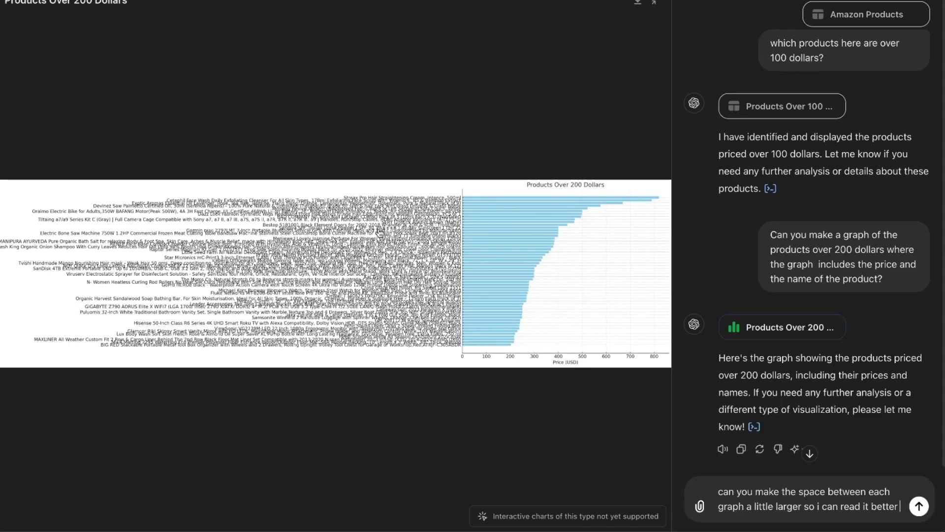
- Refine the over-200-dollar chart with more spacing and only health and cleanliness products
left_click(917, 506)
type("only keep in the products that are related to health and cleanliness like face wash, hair straightening cream, oils, soap, bathroom etc. not tech or camera gear")
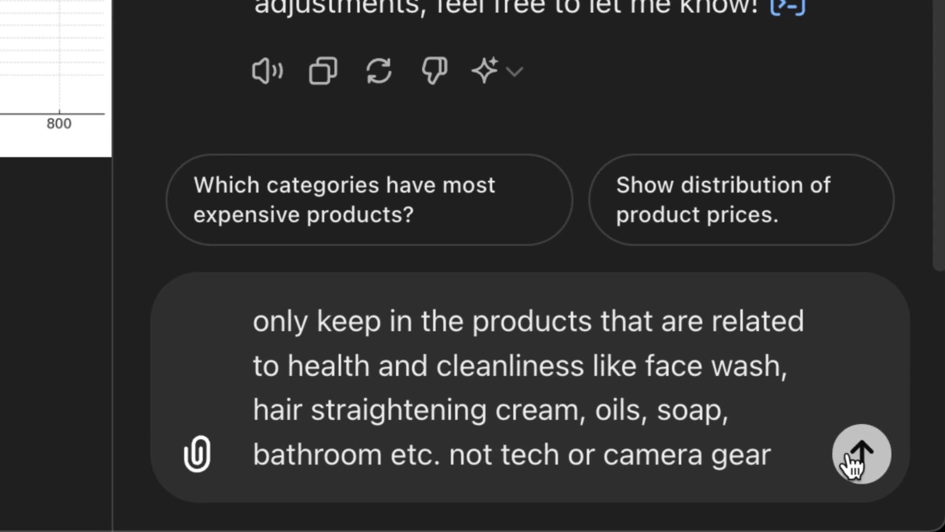
left_click(861, 453)
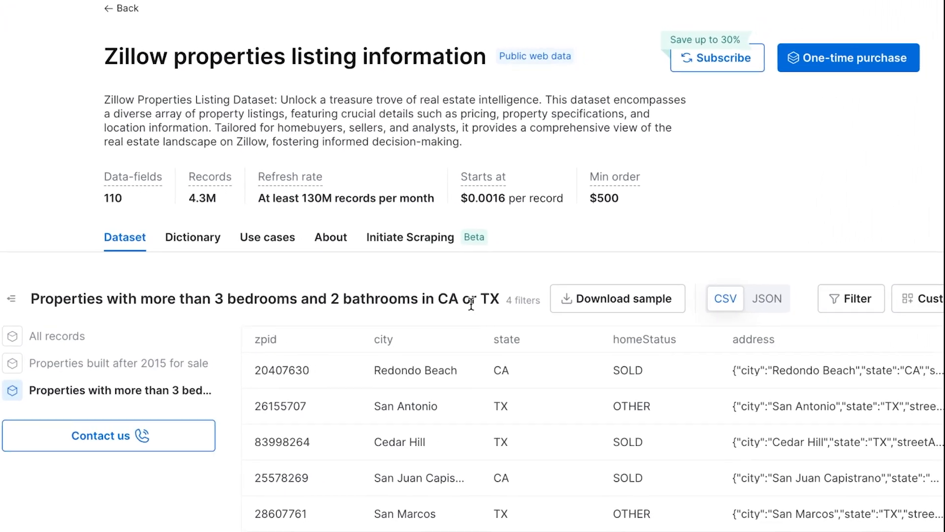
scroll("right", 3)
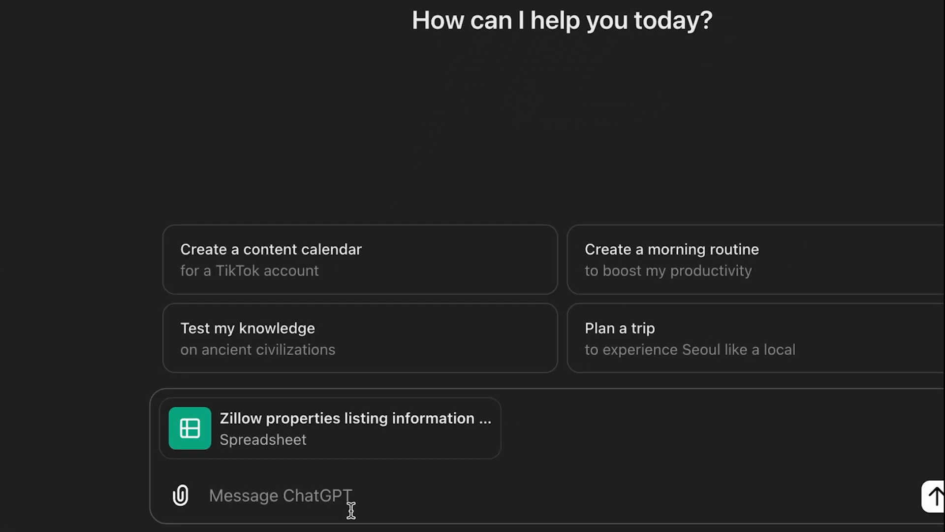
- Ask for only the Texas properties and review the Texas Properties Listing table
type("can you list all the properties here that is only in texas?")
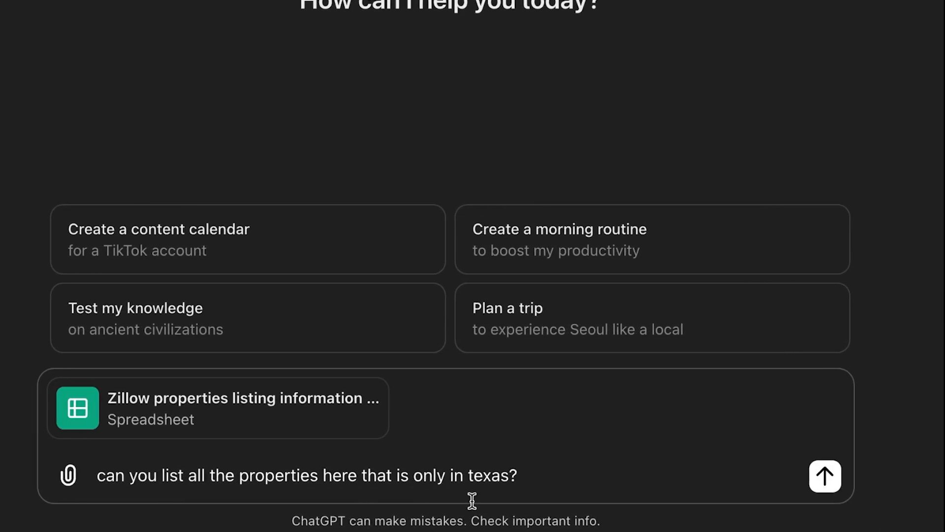
left_click(825, 476)
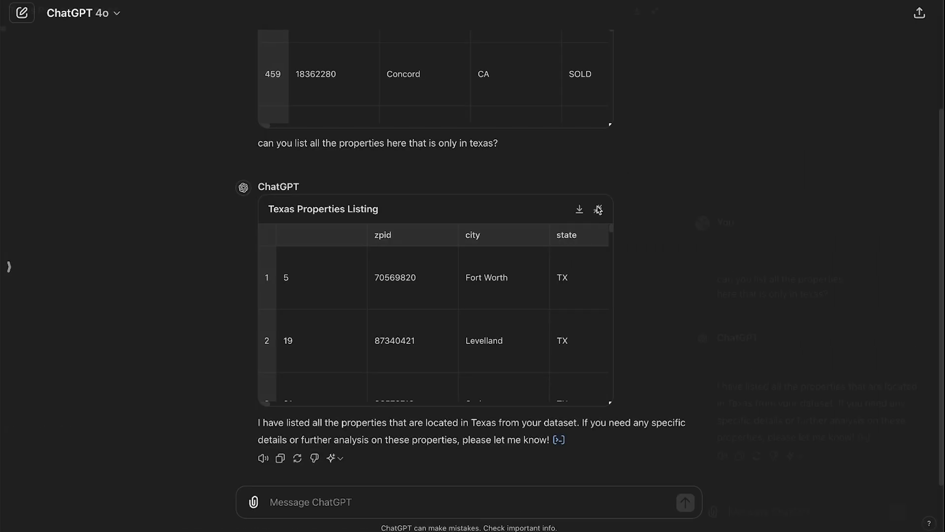
left_click(597, 209)
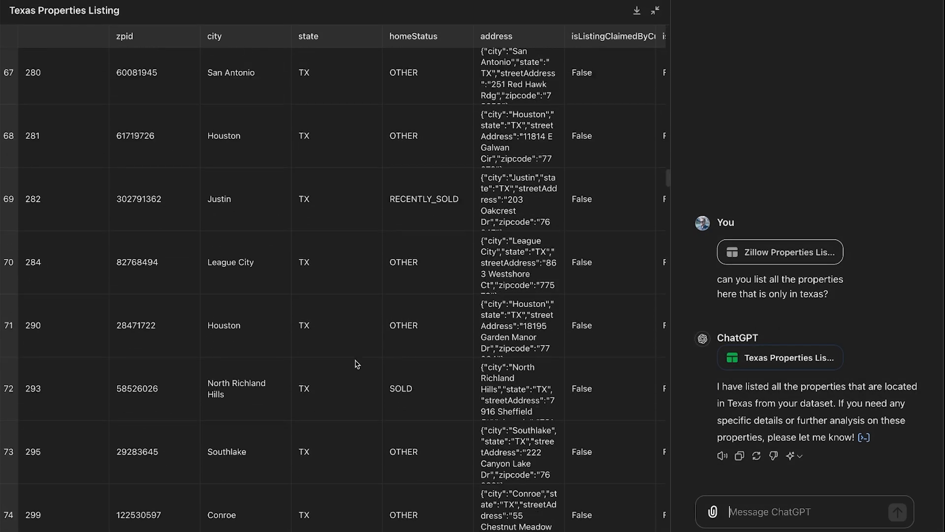
scroll("down", 3)
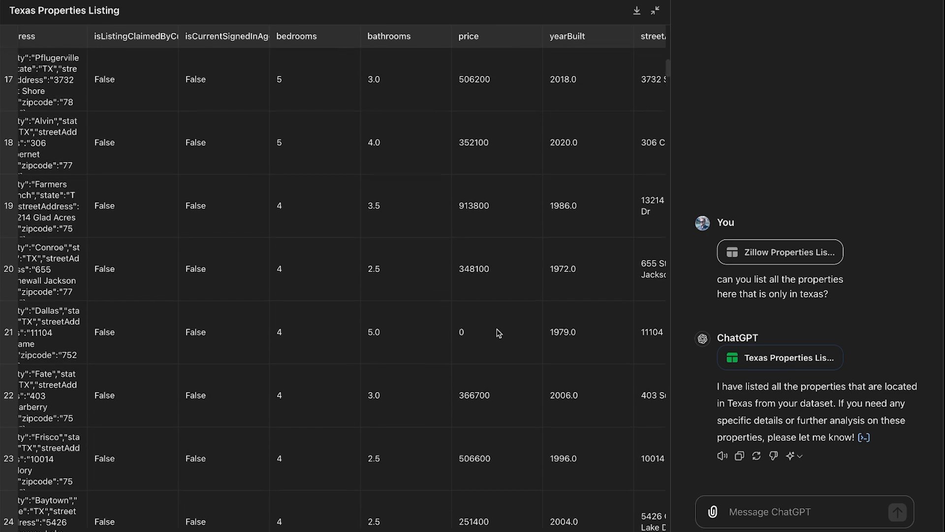
scroll("up", 3)
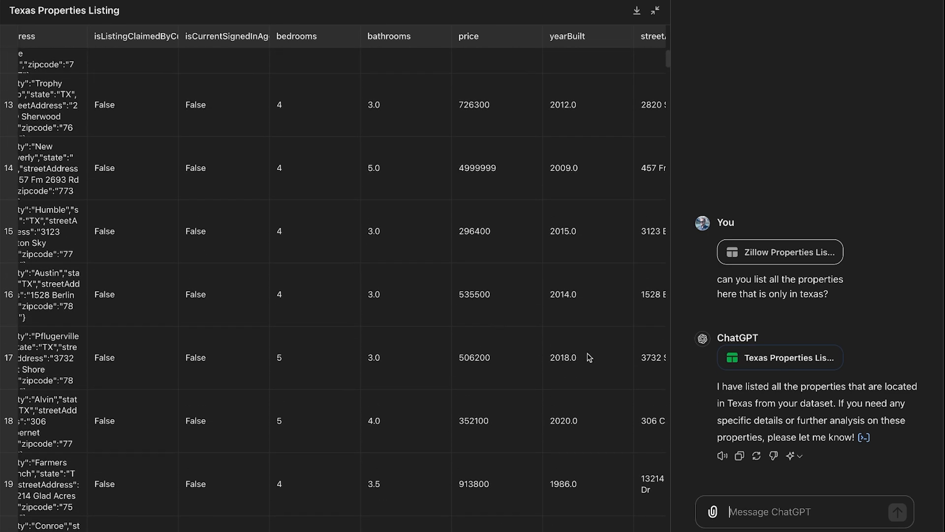
- Request a high-to-low home price graph, then a vertical version, and view it
type("can you make a graph for me that shows the price of the homes from high to low including the city name")
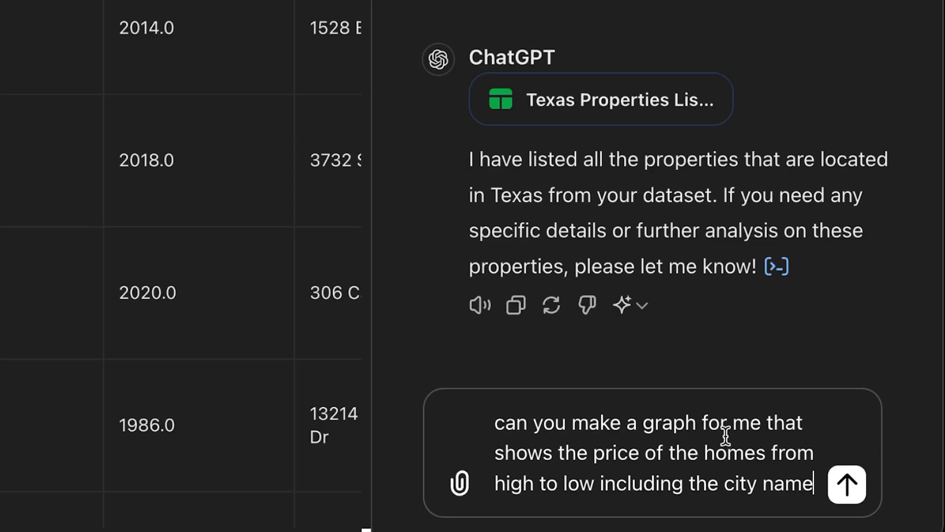
mouse_move(766, 461)
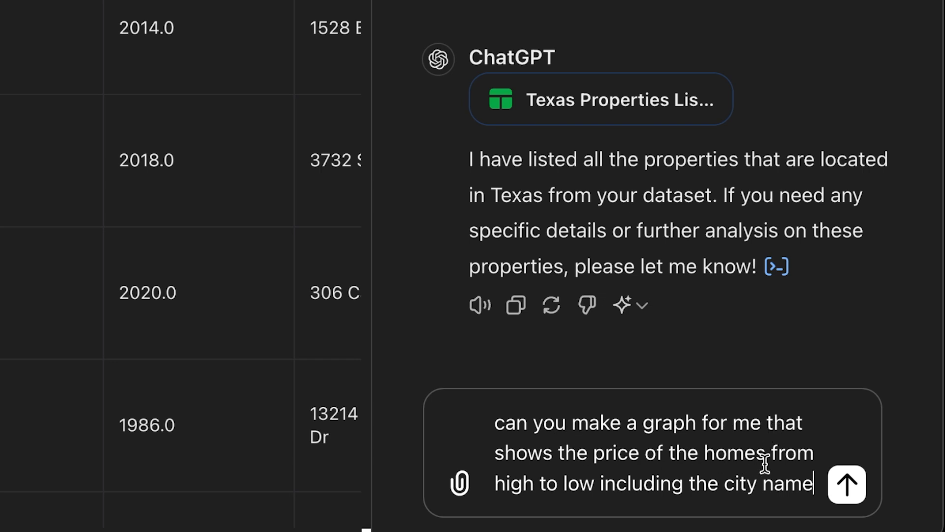
mouse_move(699, 491)
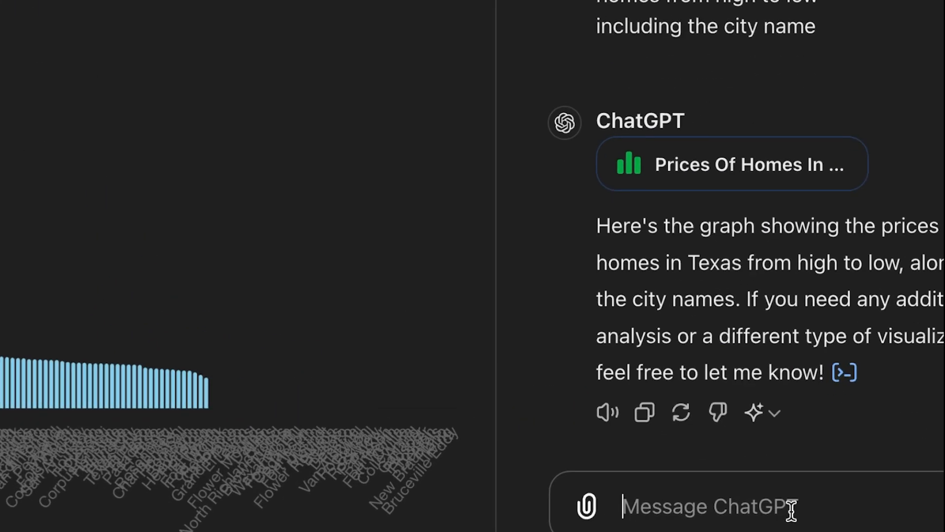
type("can you make it a vertical graph instead of horizontal")
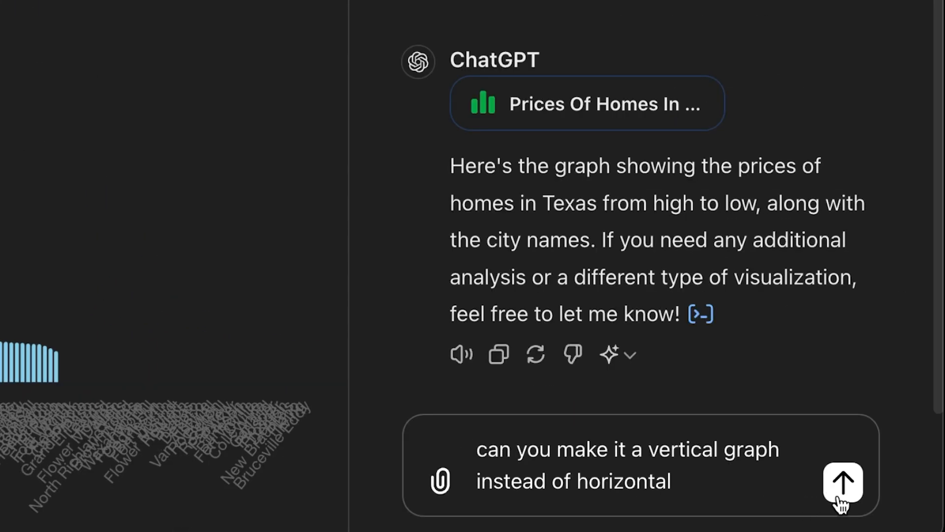
left_click(841, 483)
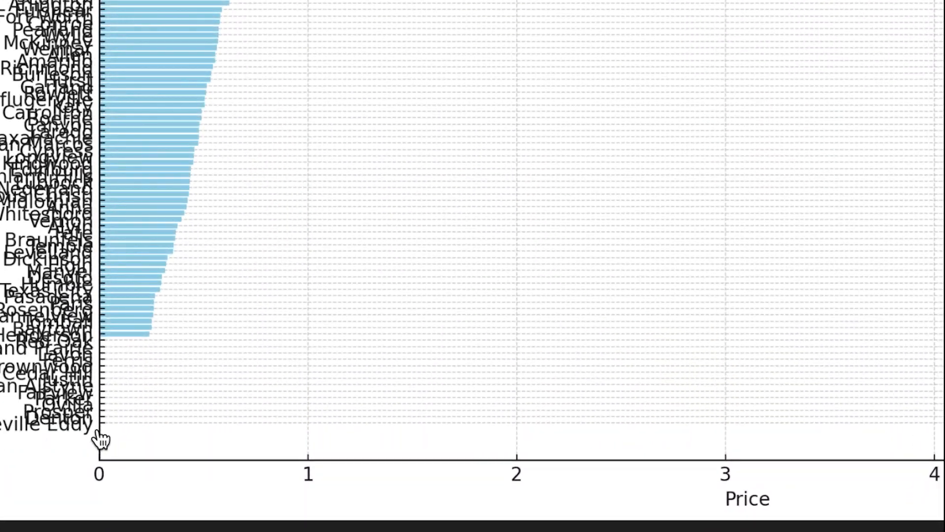
left_click(654, 9)
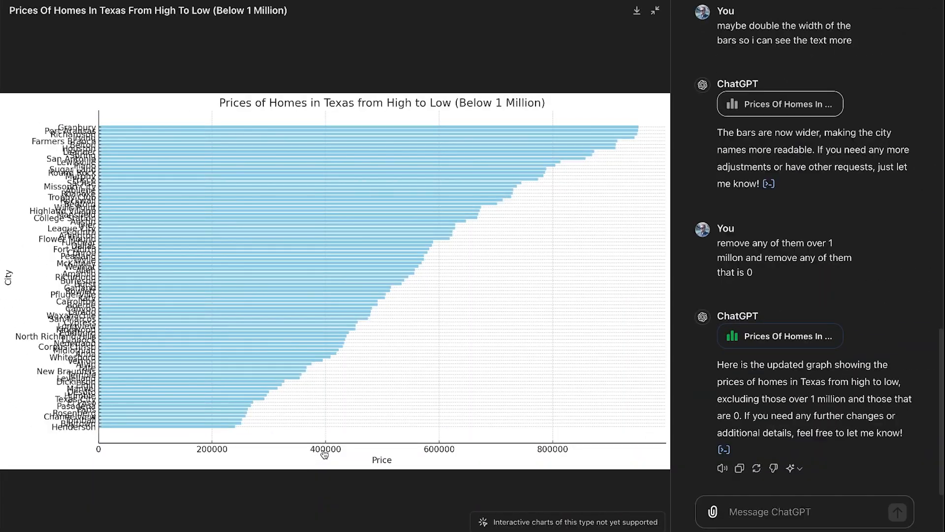
mouse_move(466, 460)
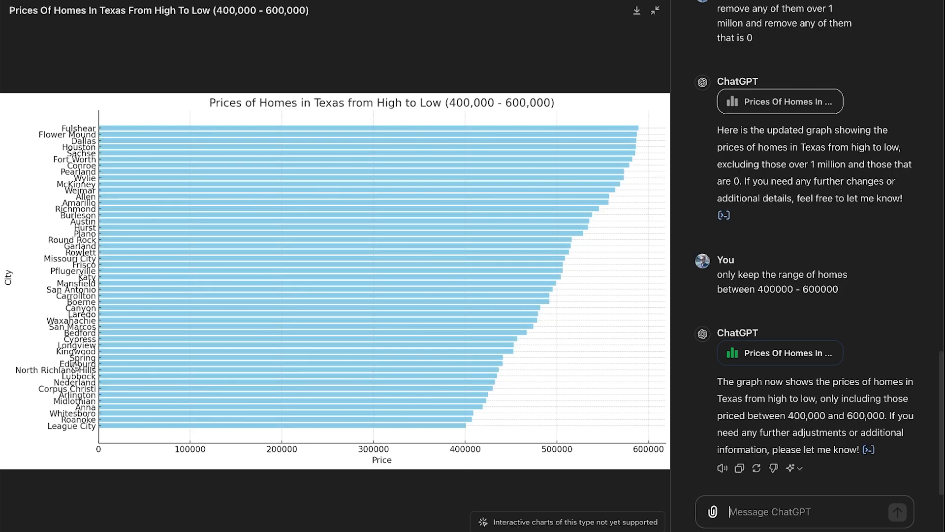
mouse_move(514, 397)
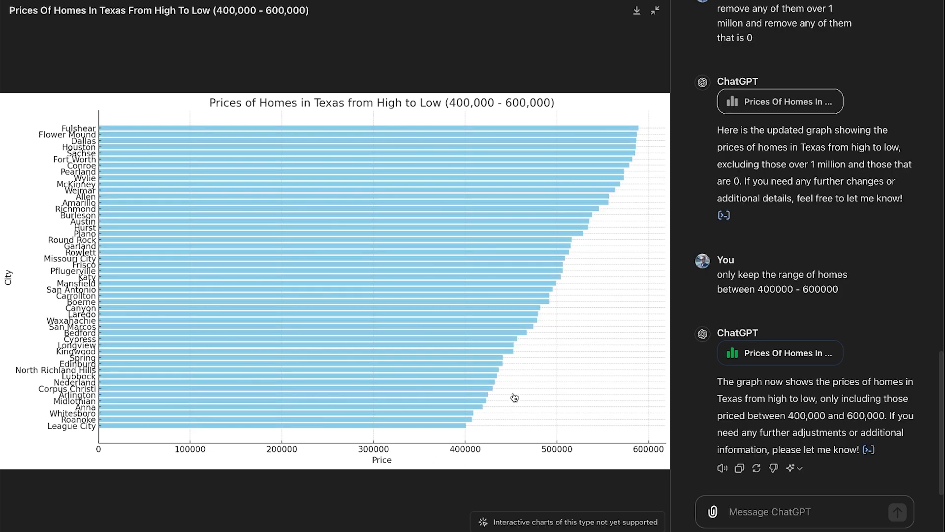
mouse_move(577, 292)
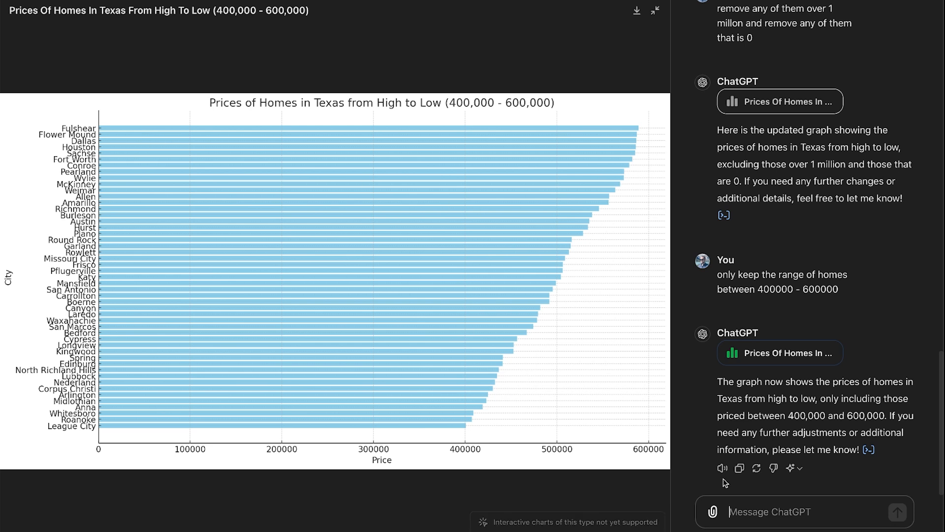
- Ask to turn the graph back into data with all rows and columns and scroll the table
type("ok turn this graph back into data with all the rows and coloum")
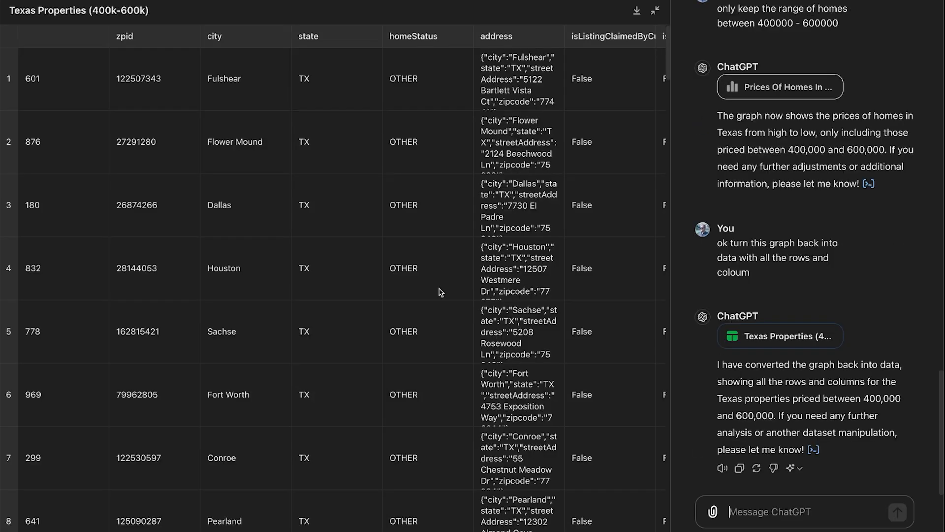
scroll("down", 3)
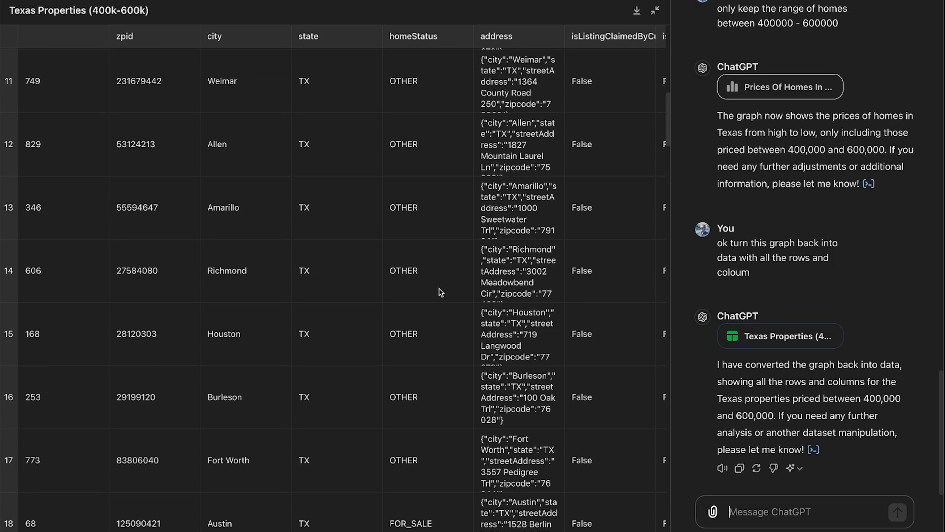
scroll("right", 3)
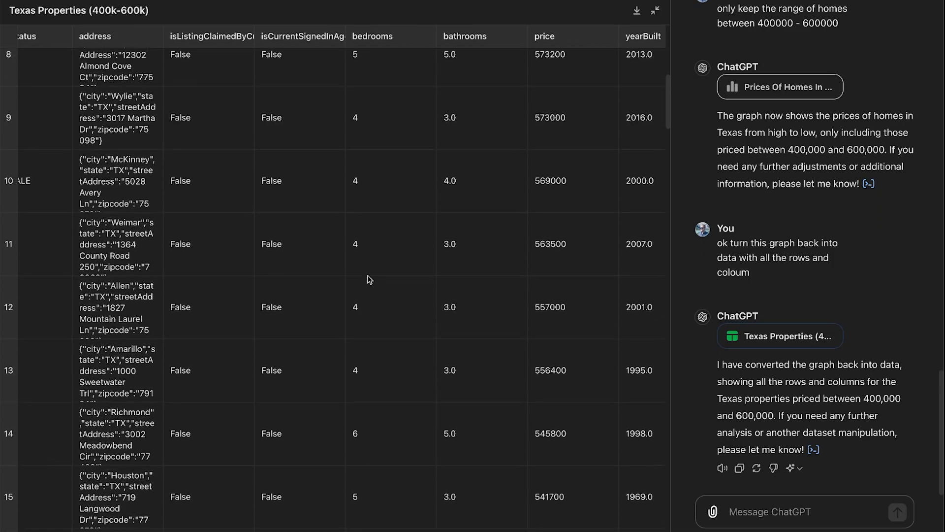
scroll("up", 3)
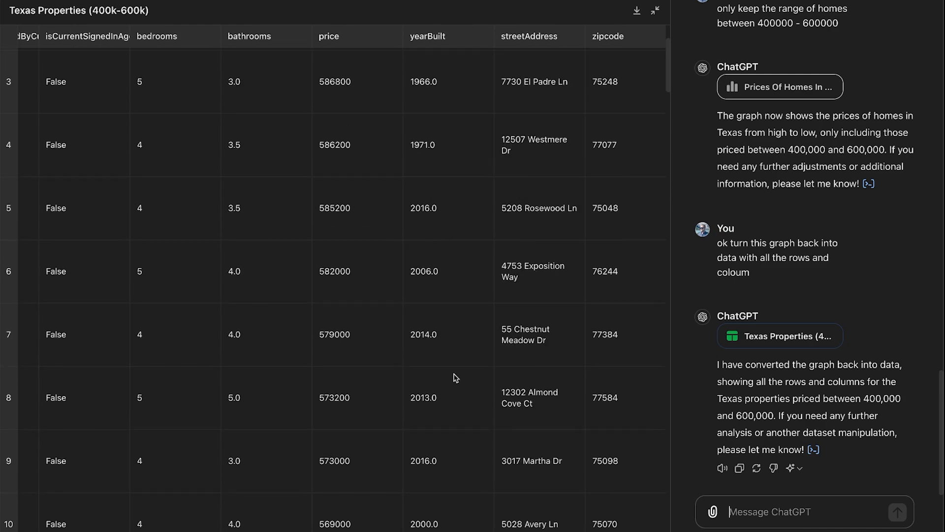
scroll("down", 3)
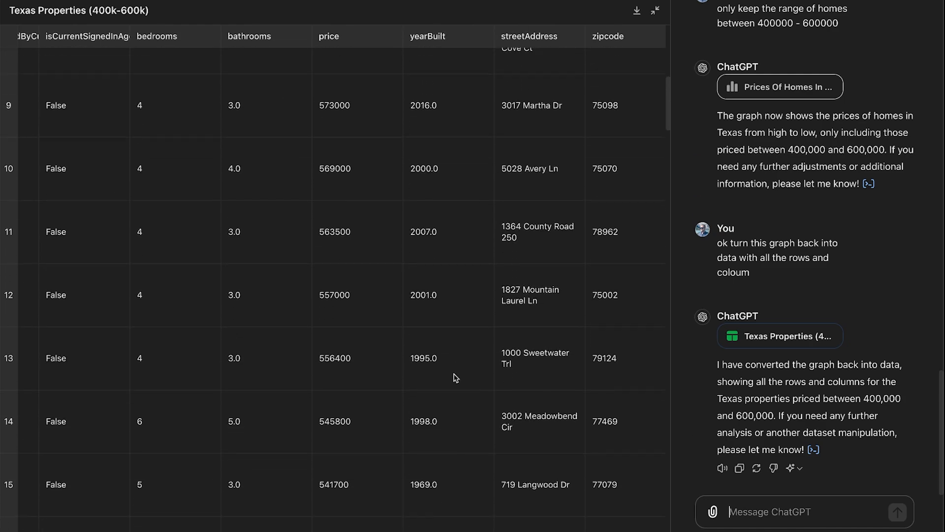
scroll("down", 3)
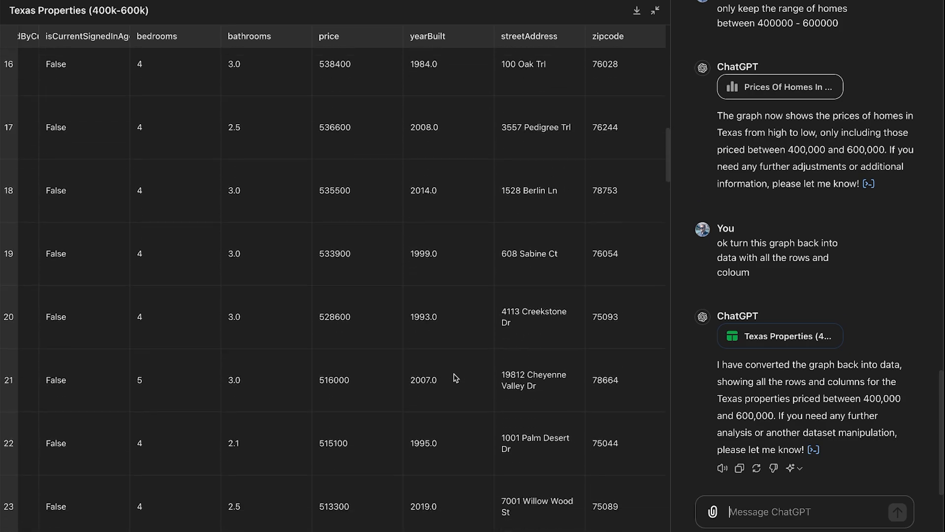
scroll("down", 3)
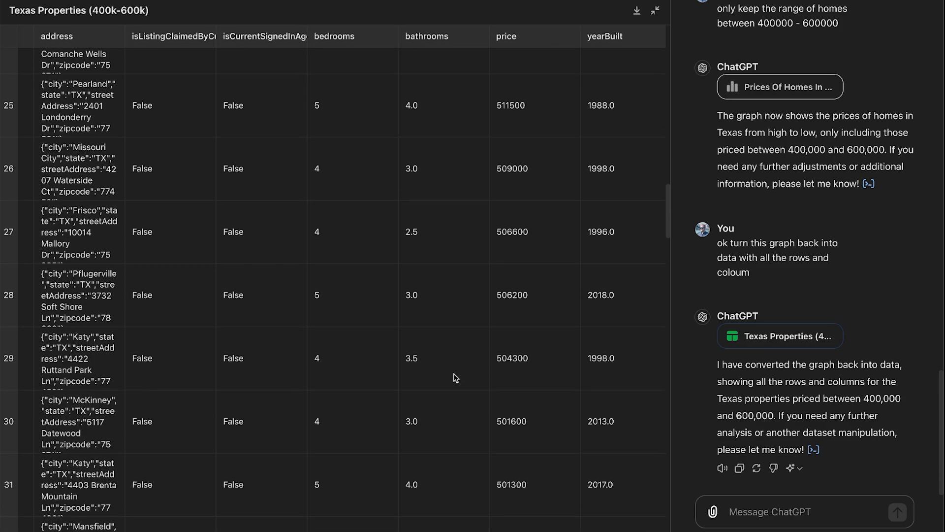
scroll("down", 3)
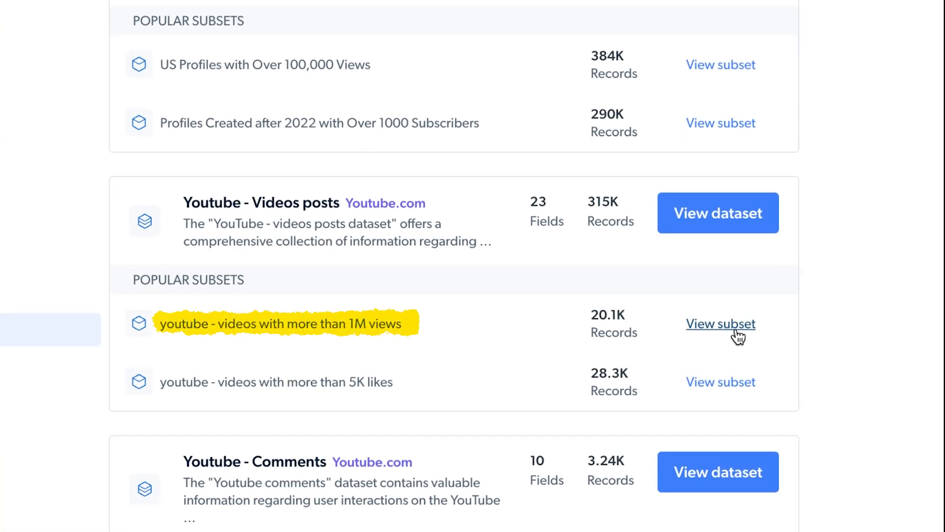
- Send the top 100 videos by views request and expand the resulting table
left_click(721, 324)
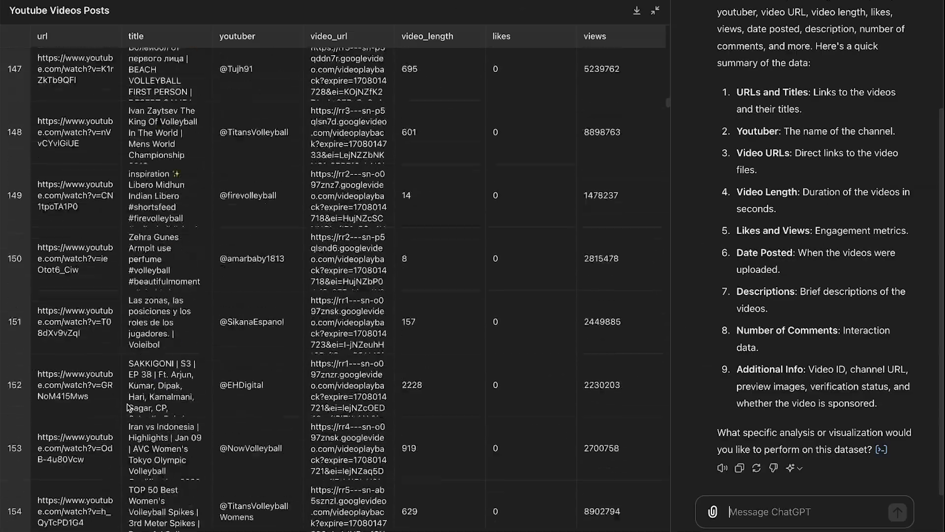
scroll("down", 3)
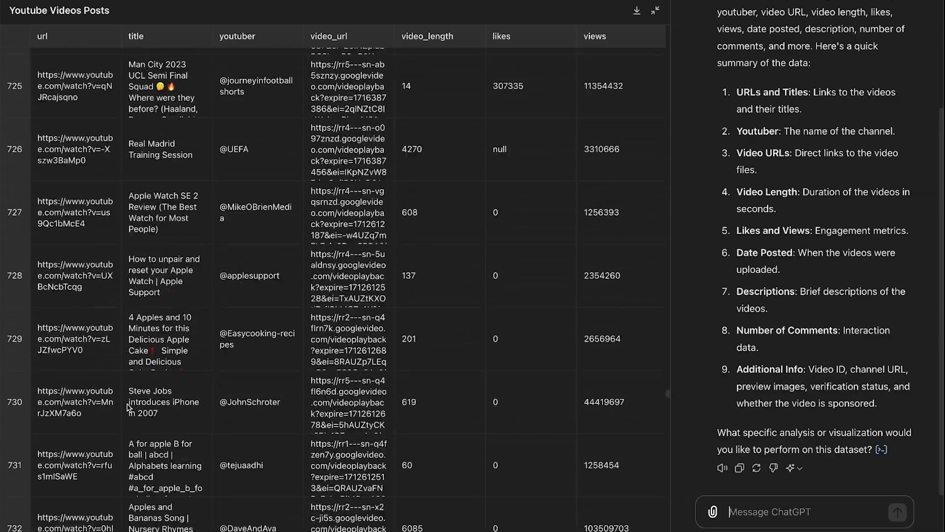
left_click(655, 11)
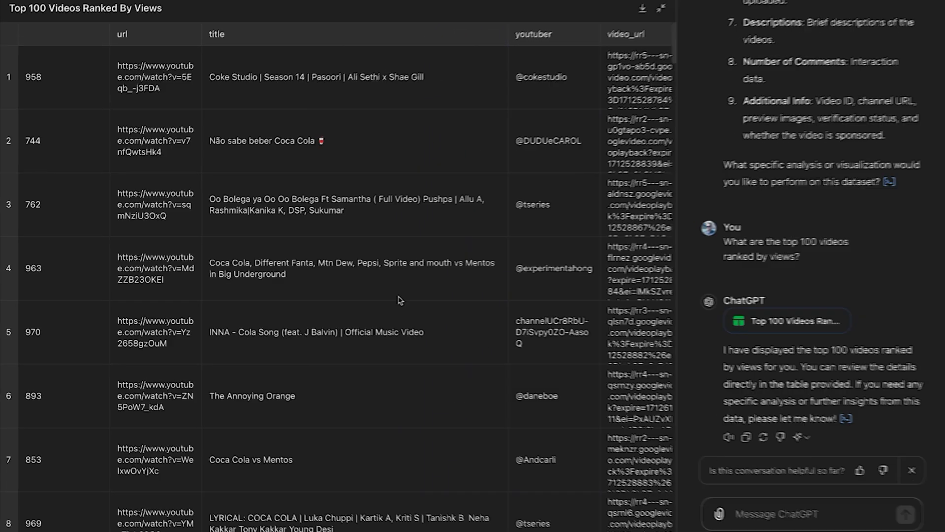
- Scroll down through the Top 100 Videos Ranked By Views table
scroll("down", 3)
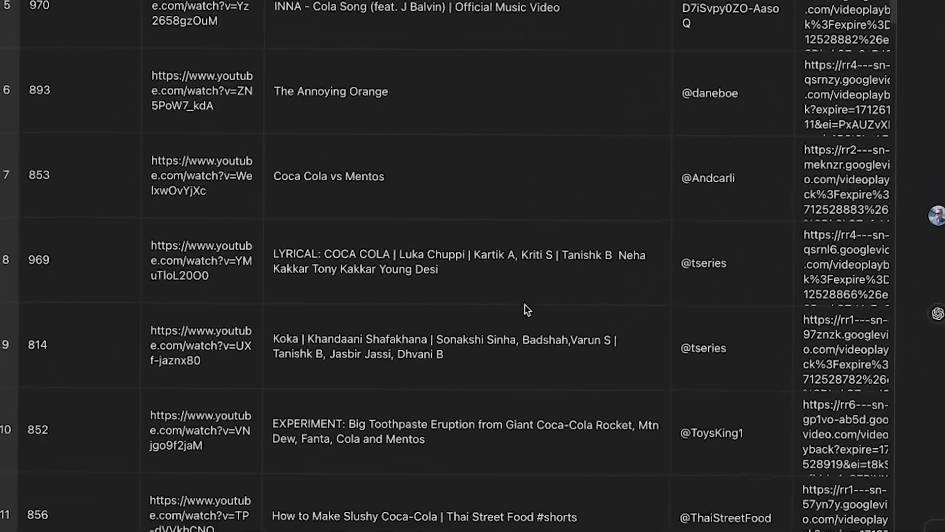
scroll("down", 3)
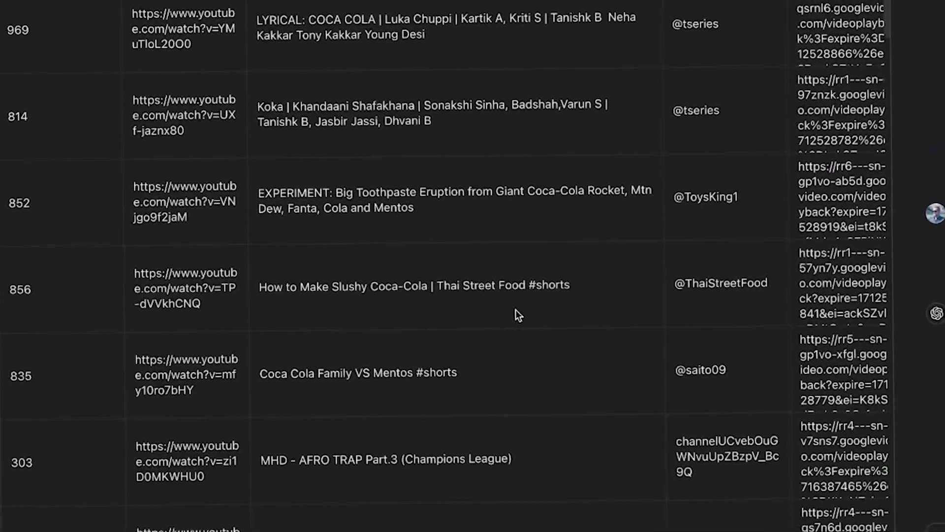
scroll("down", 3)
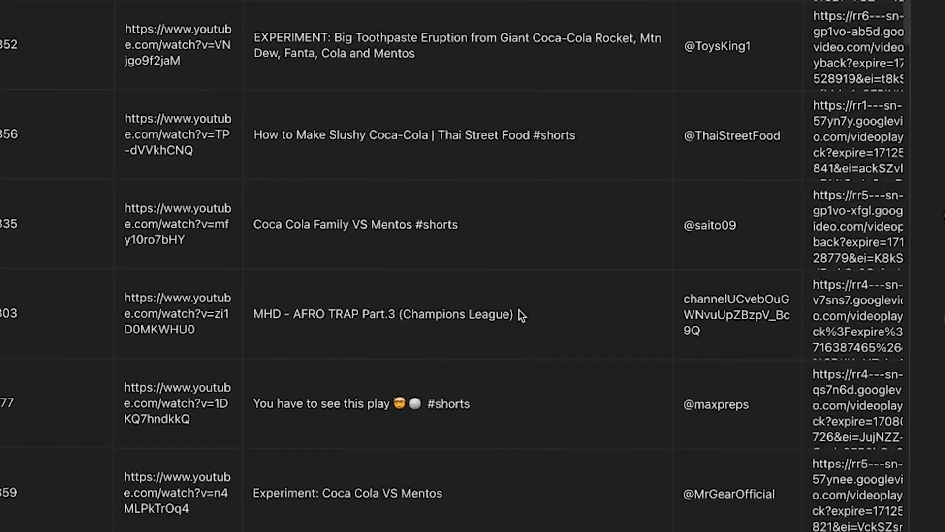
scroll("down", 3)
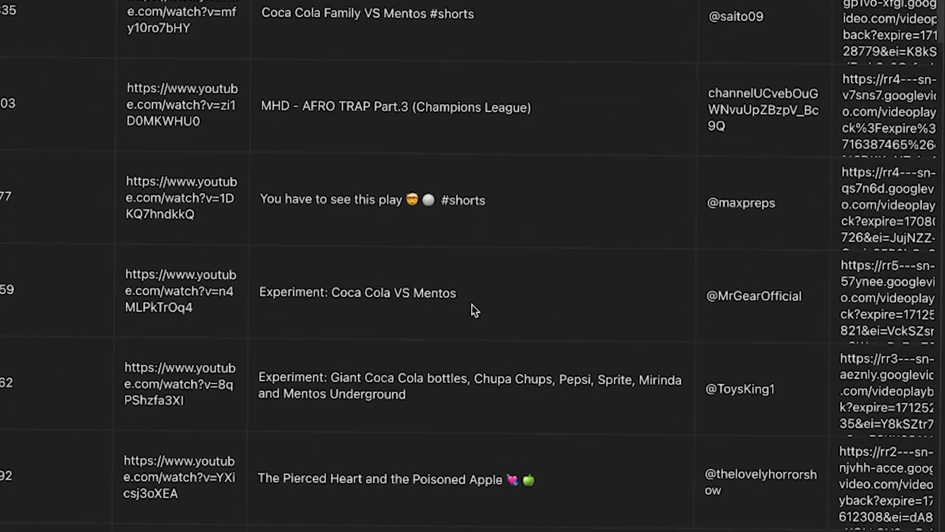
scroll("down", 3)
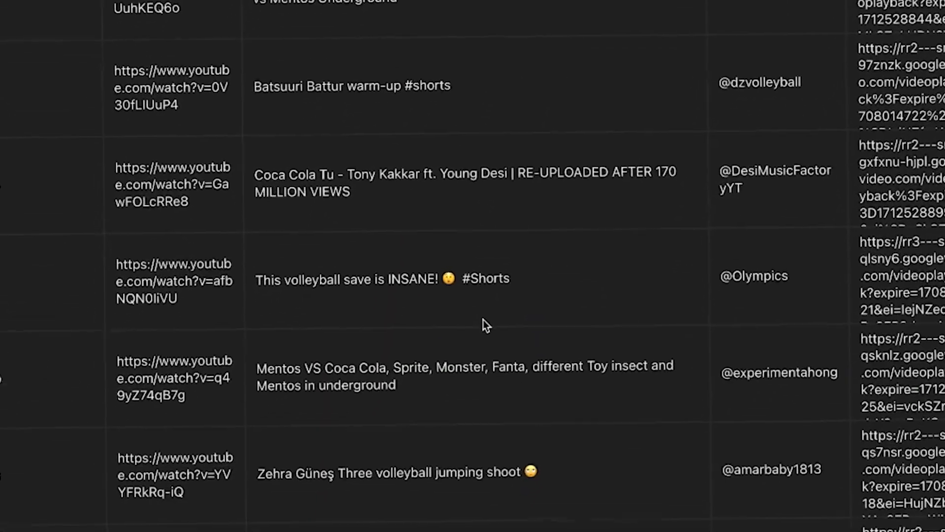
scroll("down", 3)
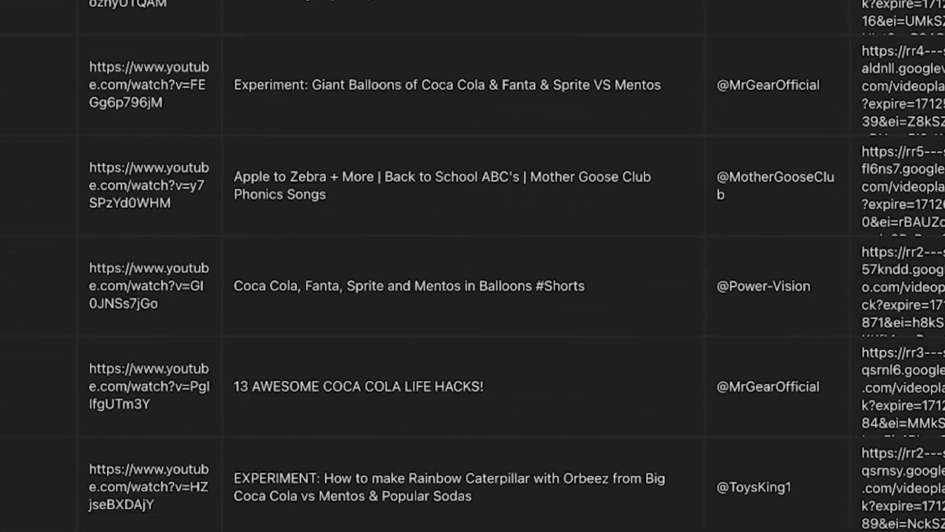
scroll("down", 3)
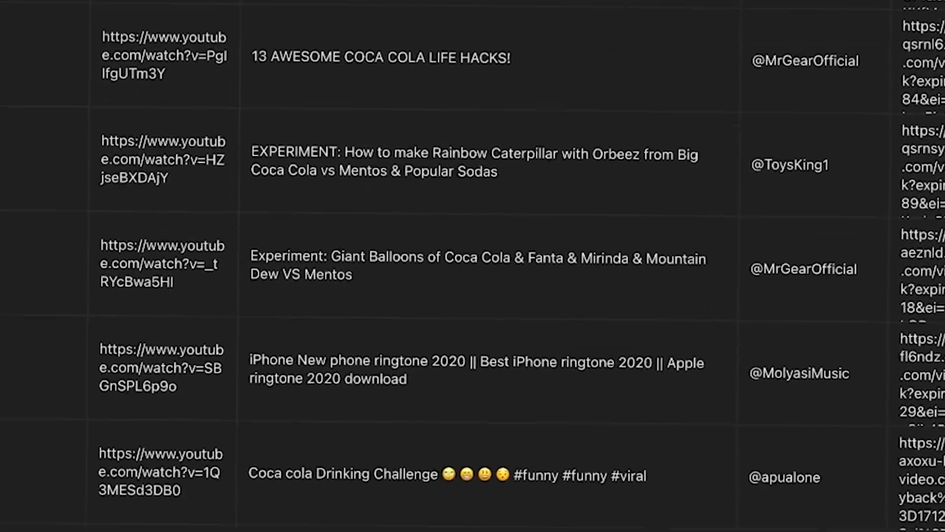
scroll("down", 3)
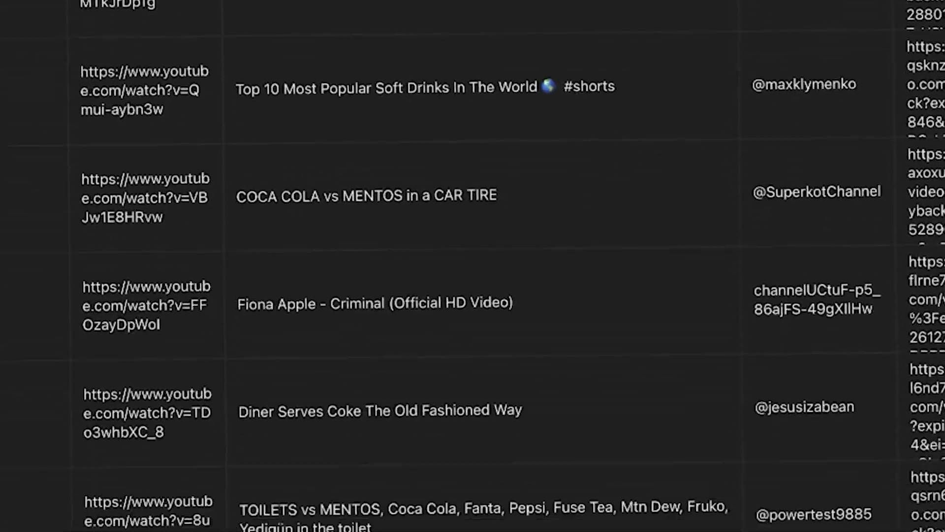
scroll("down", 3)
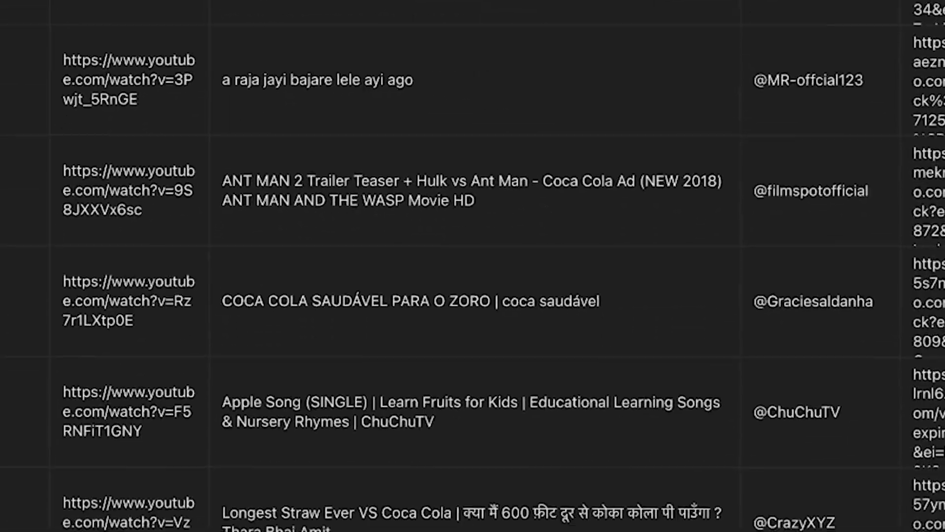
scroll("down", 3)
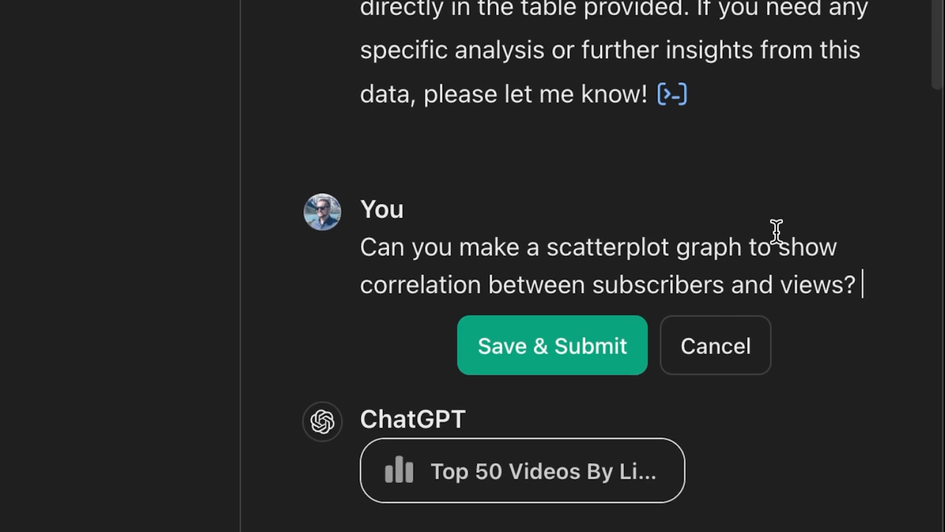
- Submit the scatterplot request and ask to keep videos within 100m subscribers and 300m views
scroll("down", 3)
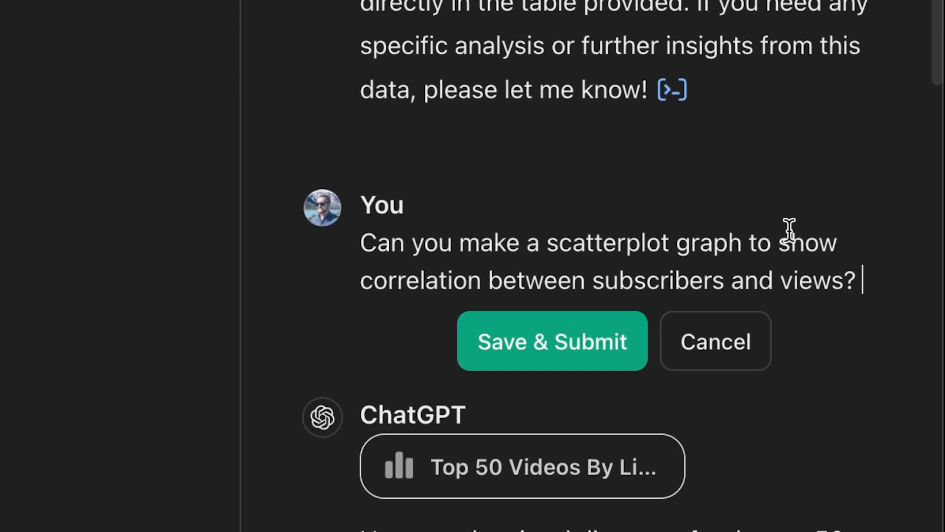
left_click(551, 340)
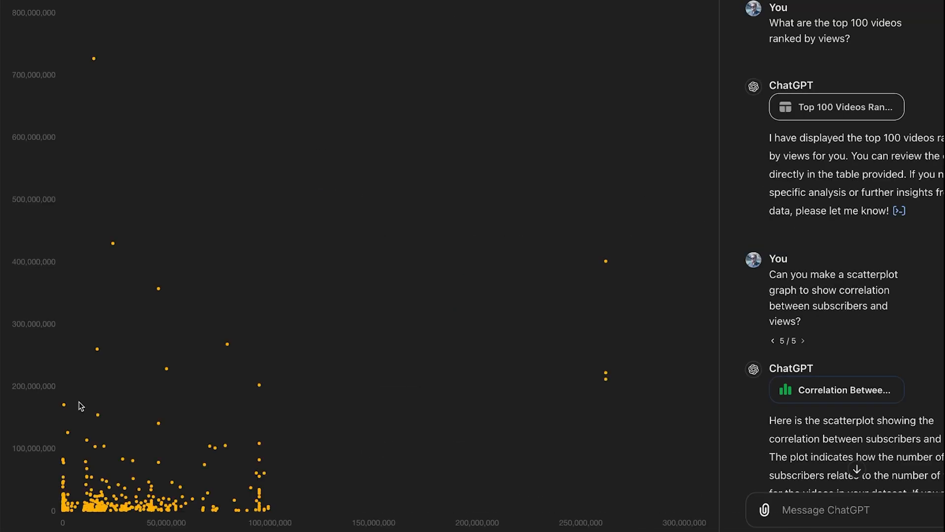
scroll("down", 3)
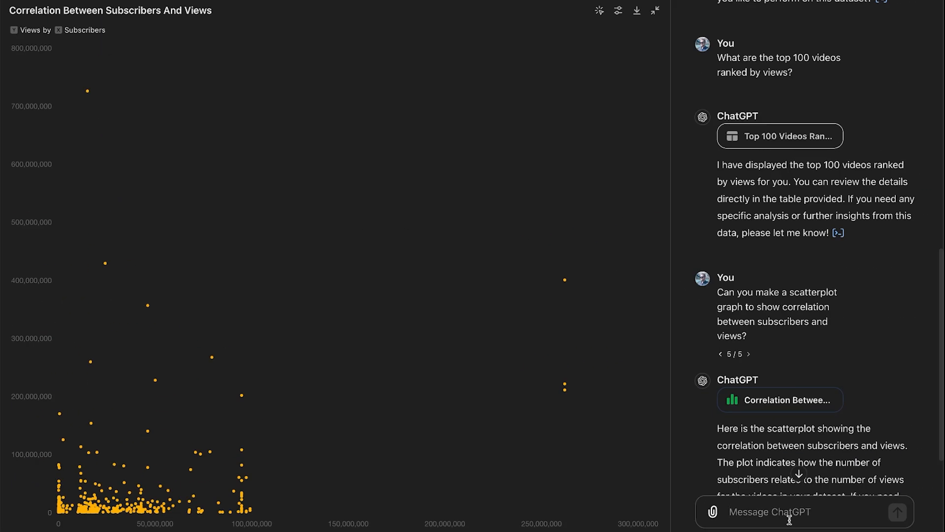
type("keep only videos inside of 100m subscribers and within 300m views")
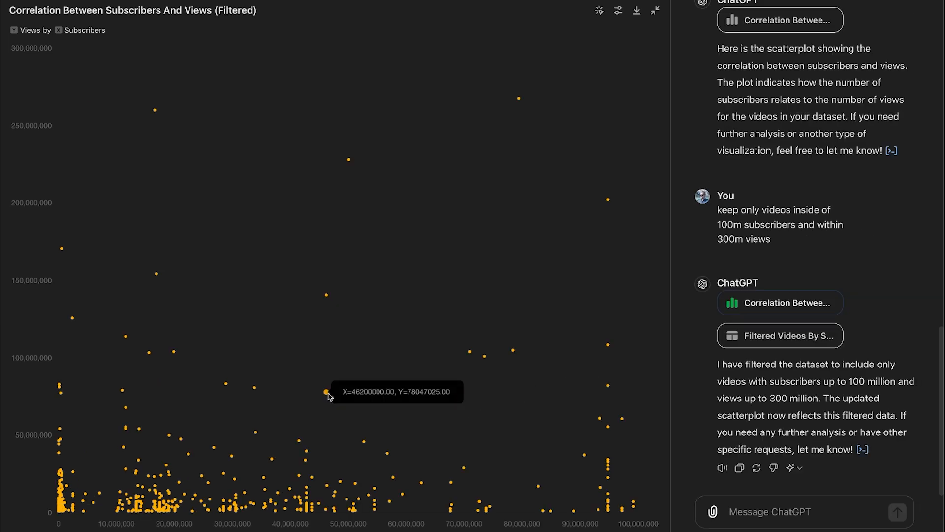
mouse_move(195, 411)
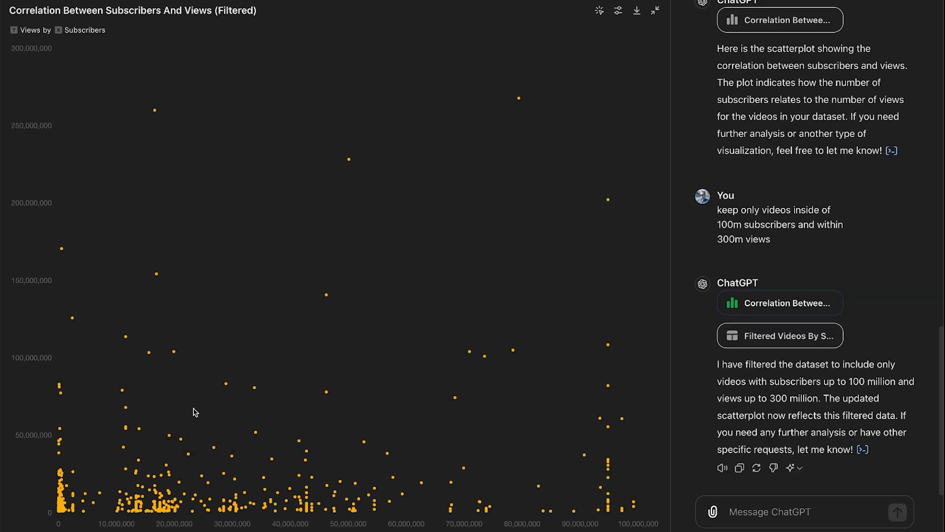
mouse_move(506, 301)
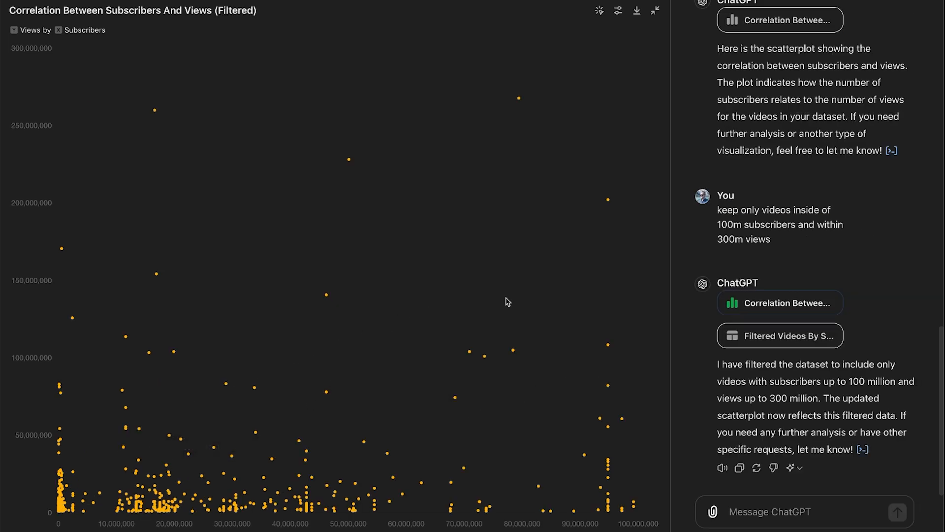
mouse_move(493, 300)
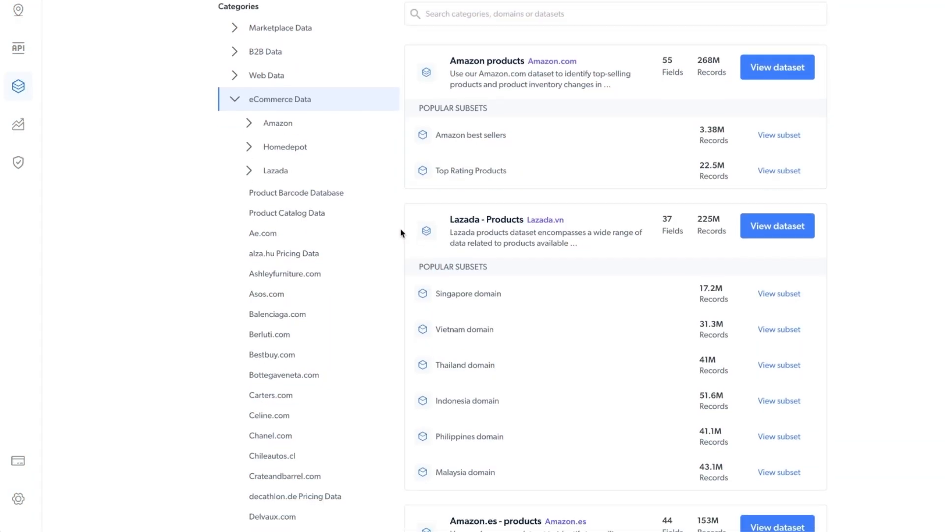
- Scroll the eCommerce listings and start a Request datasets from the Custom Datasets card
scroll("down", 3)
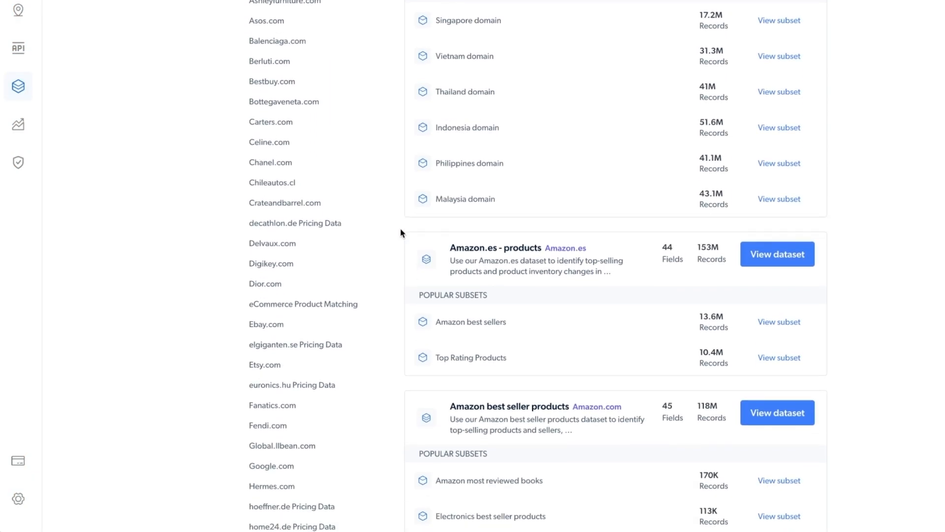
scroll("down", 3)
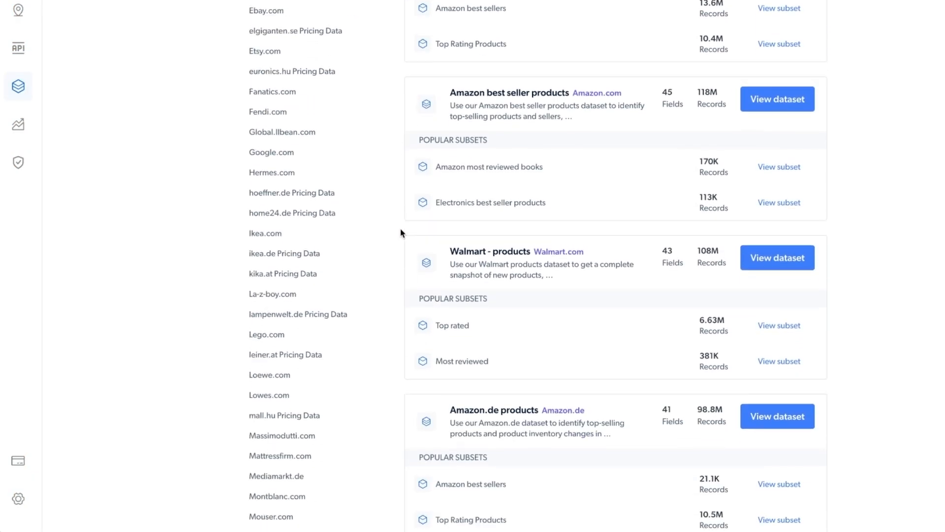
scroll("down", 3)
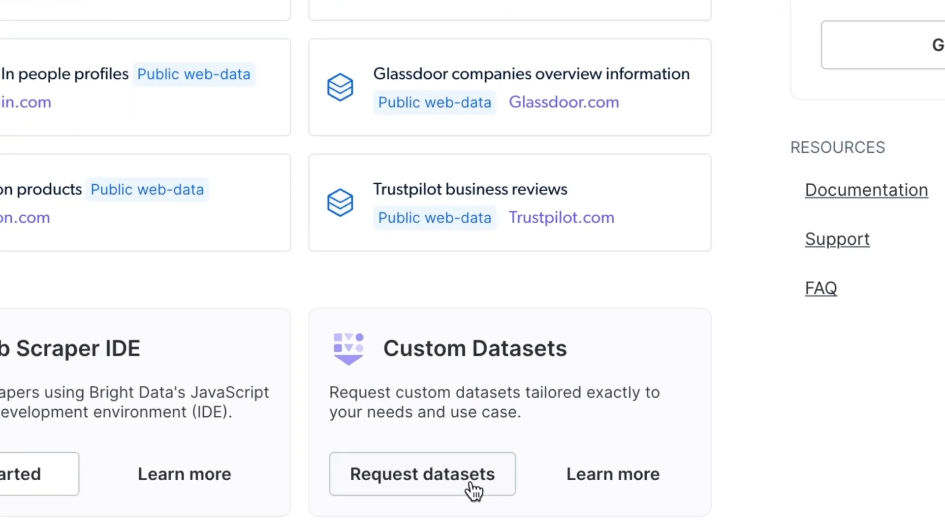
left_click(423, 473)
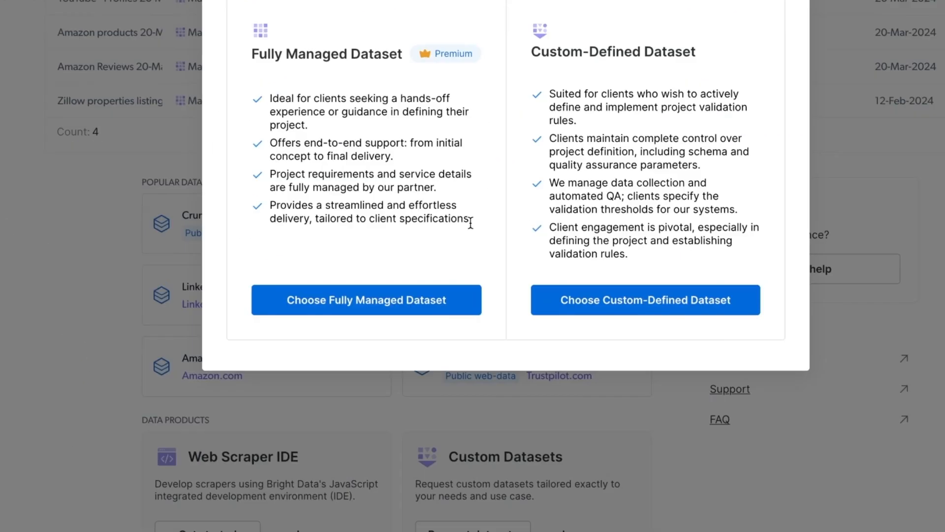
- Look over the fully managed dataset request form before backing out of it
left_click(644, 299)
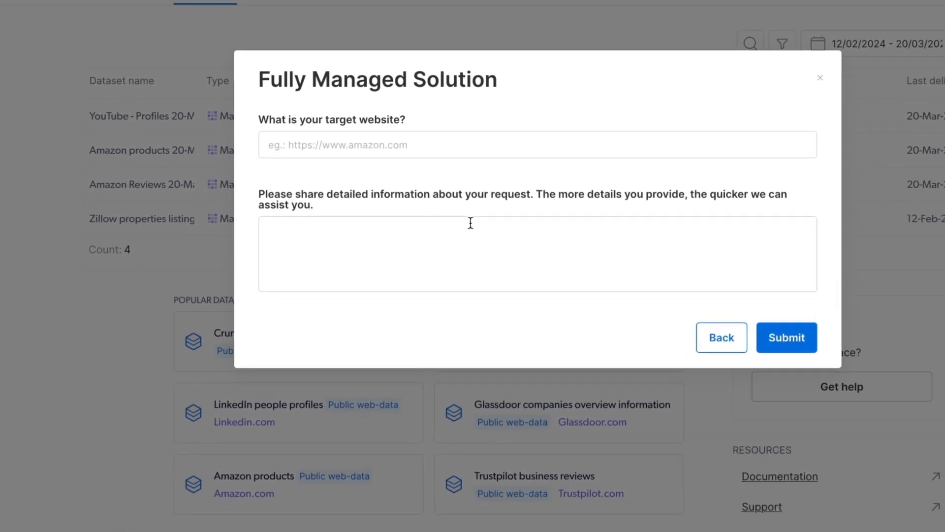
scroll("down", 3)
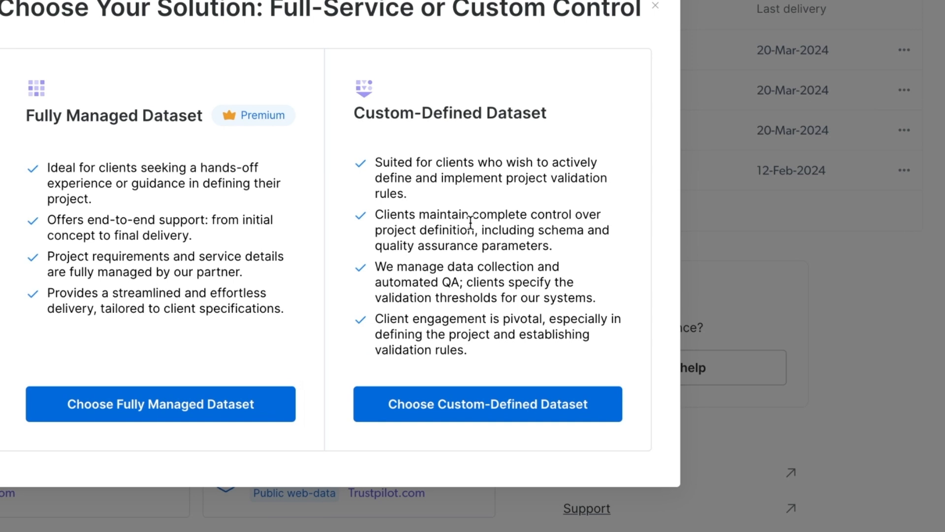
scroll("down", 3)
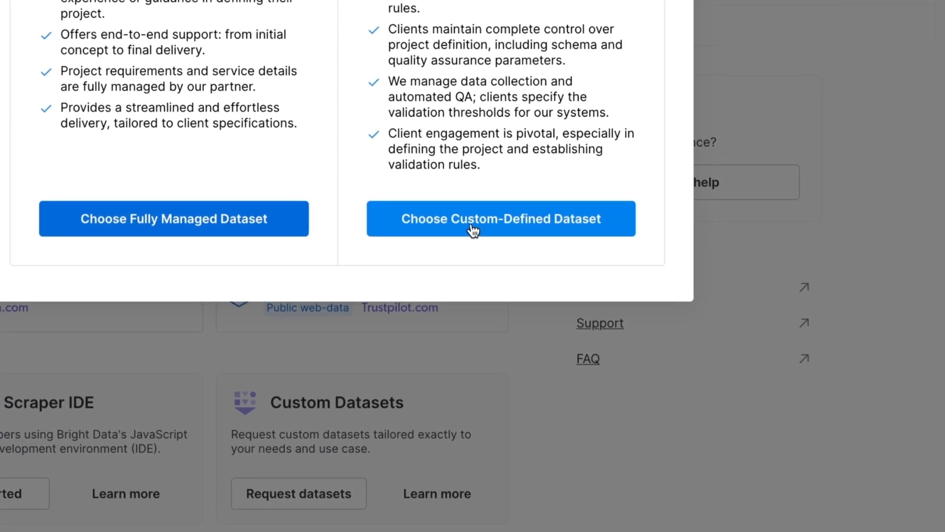
- Choose the Custom-Defined Dataset option and start its setup
left_click(501, 218)
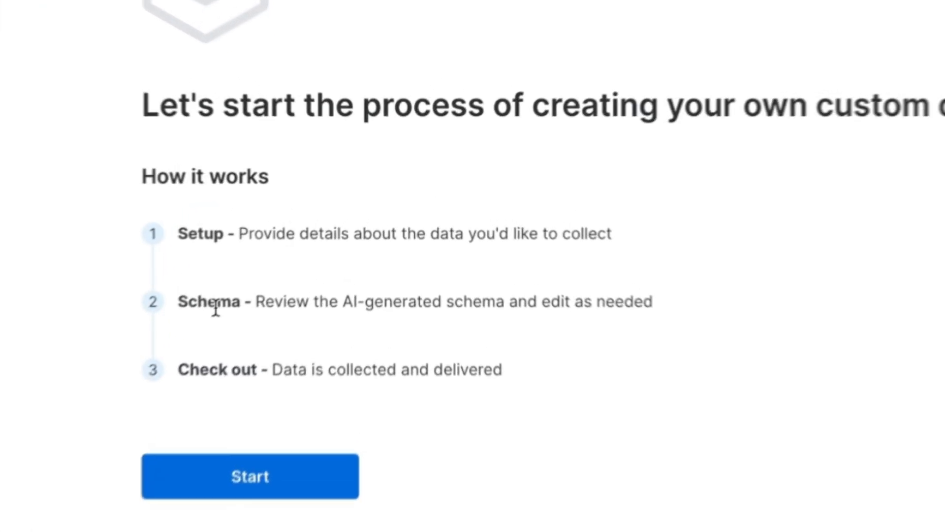
left_click(249, 476)
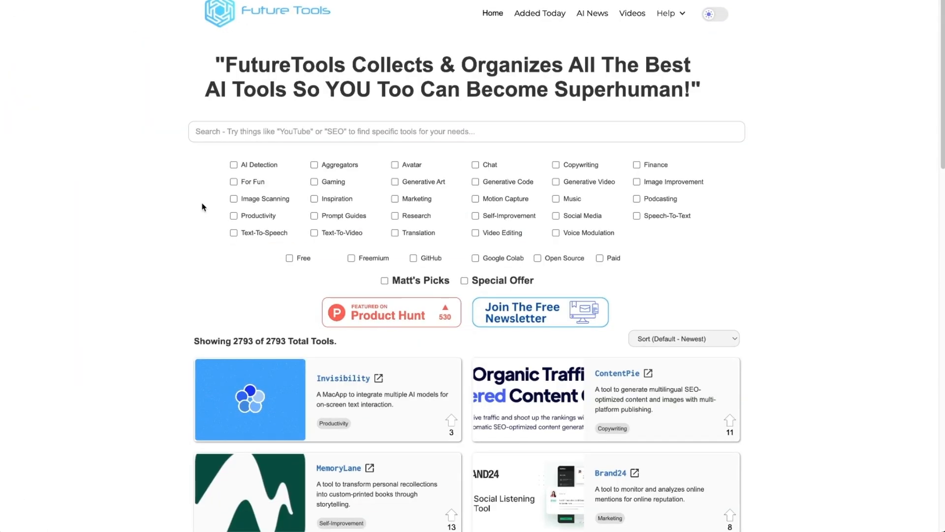
scroll("down", 3)
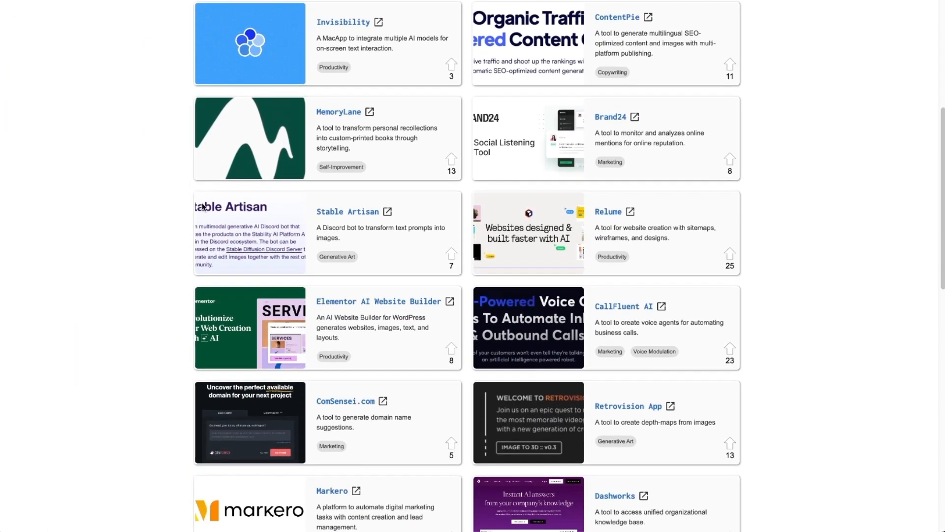
scroll("down", 3)
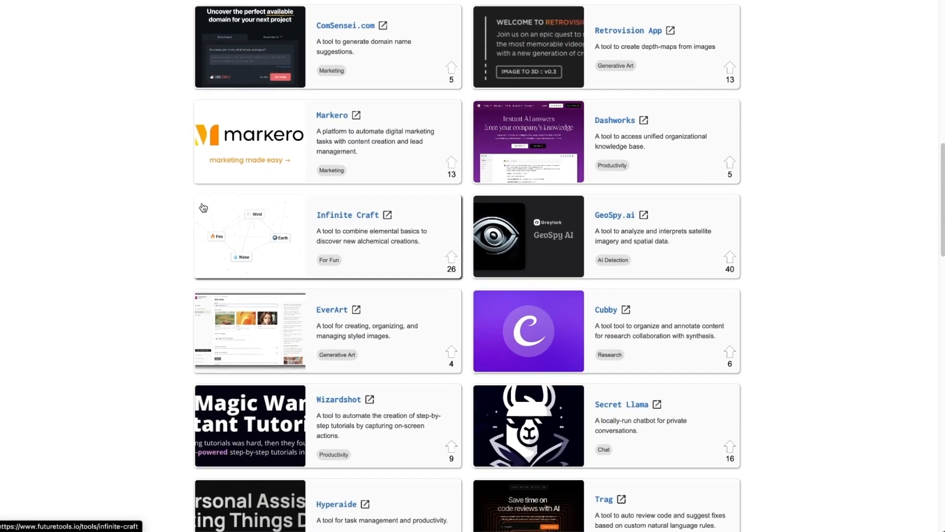
scroll("down", 3)
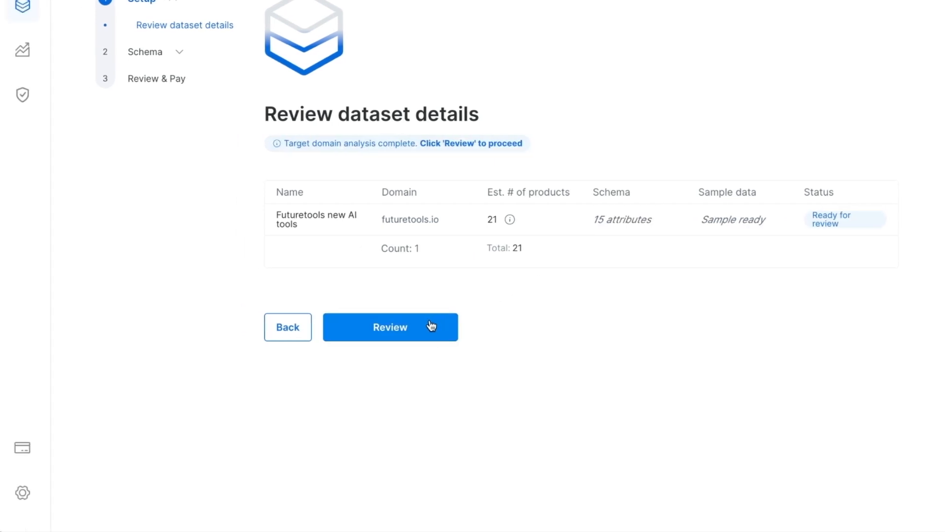
- Review the AI-generated schema table for the Futuretools new AI tools dataset
left_click(390, 327)
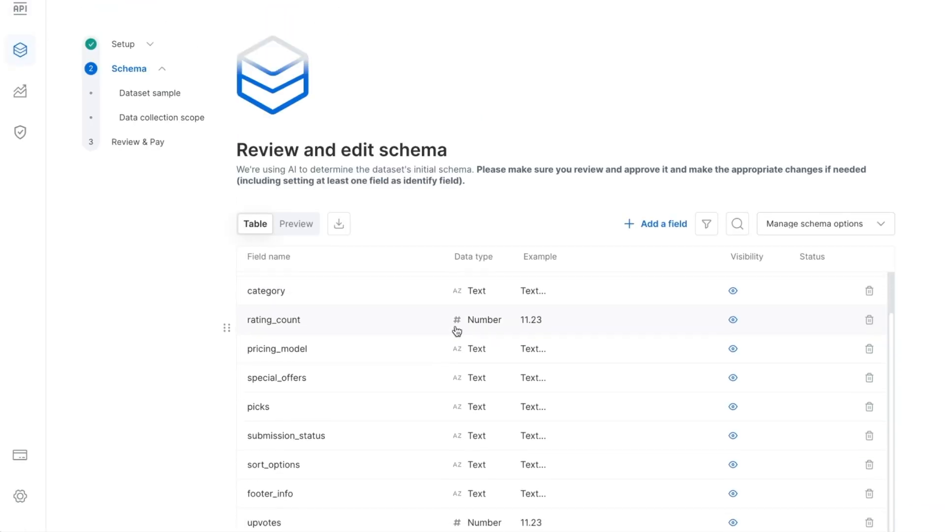
scroll("down", 3)
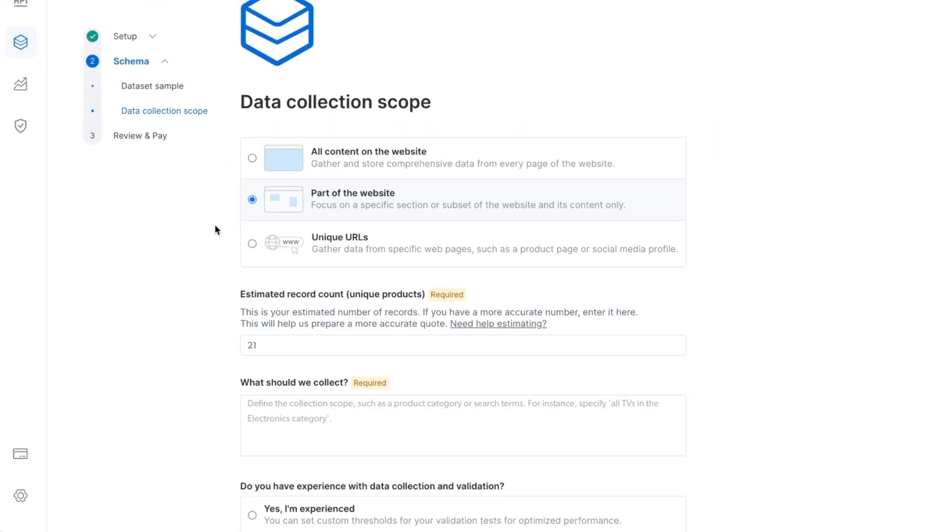
scroll("up", 3)
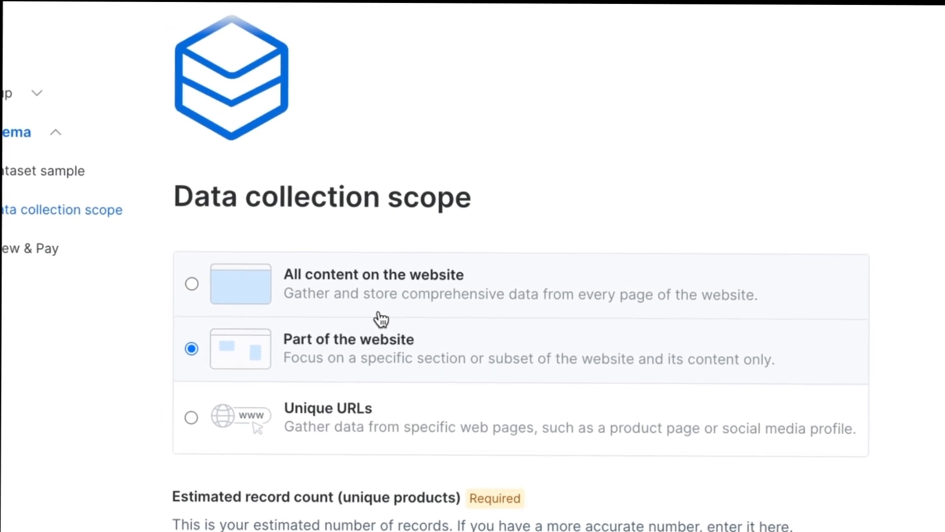
scroll("down", 3)
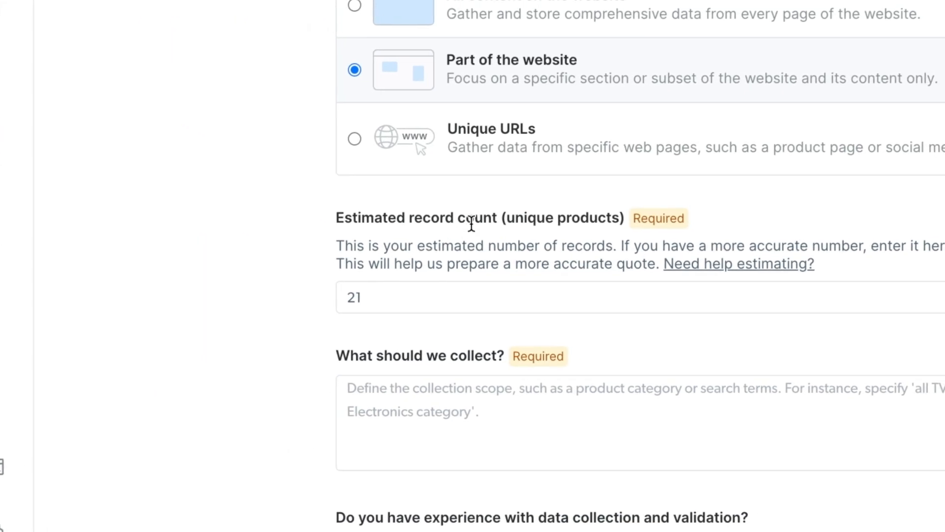
scroll("down", 3)
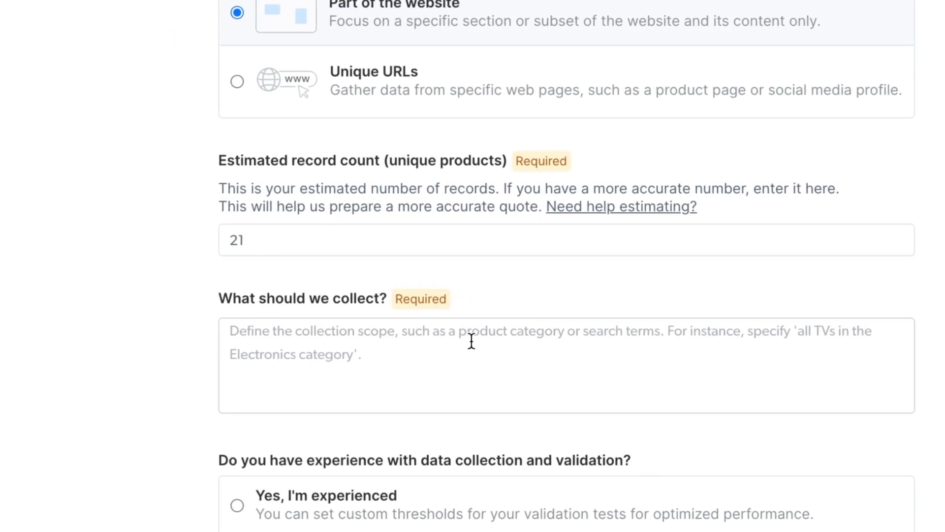
- Reach the Data collection scope form and focus the 'What should we collect?' field
left_click(472, 365)
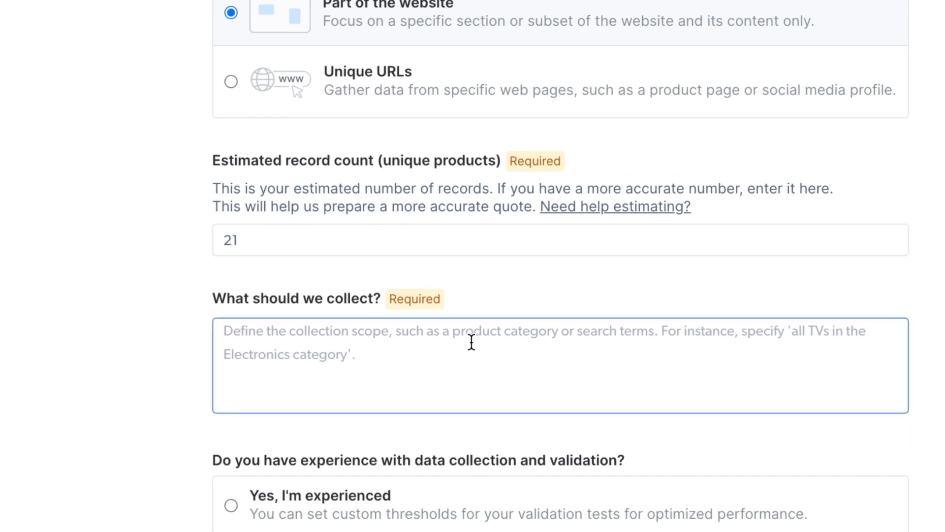
scroll("down", 3)
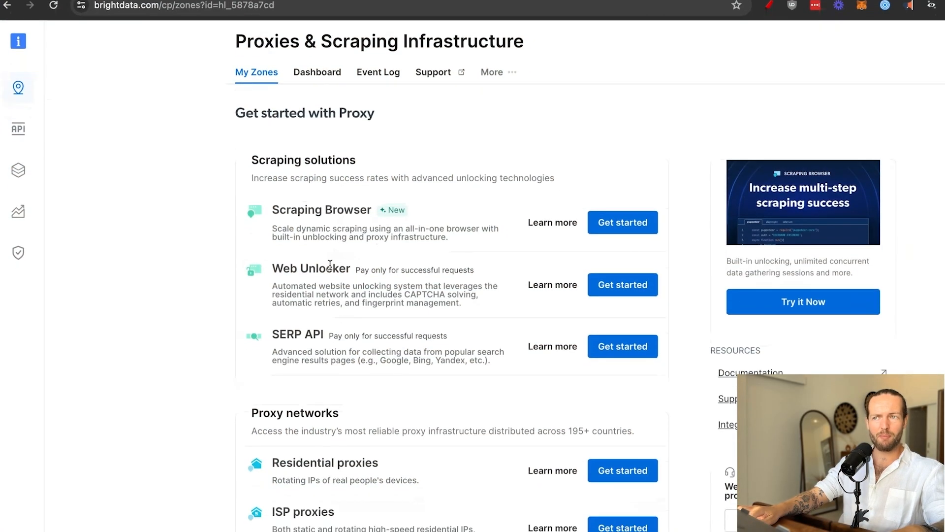
- Browse the Scraping solutions and Proxy networks lists down to mobile proxies and back
scroll("down", 3)
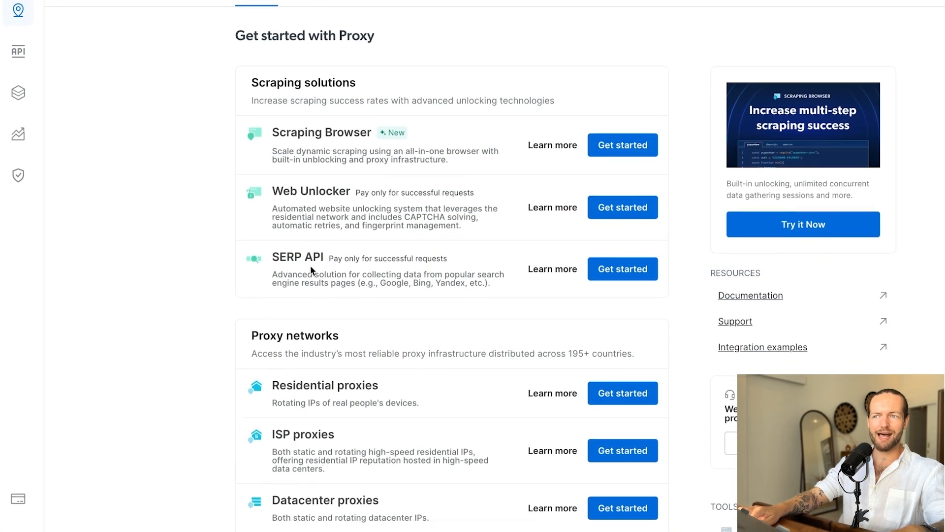
scroll("down", 3)
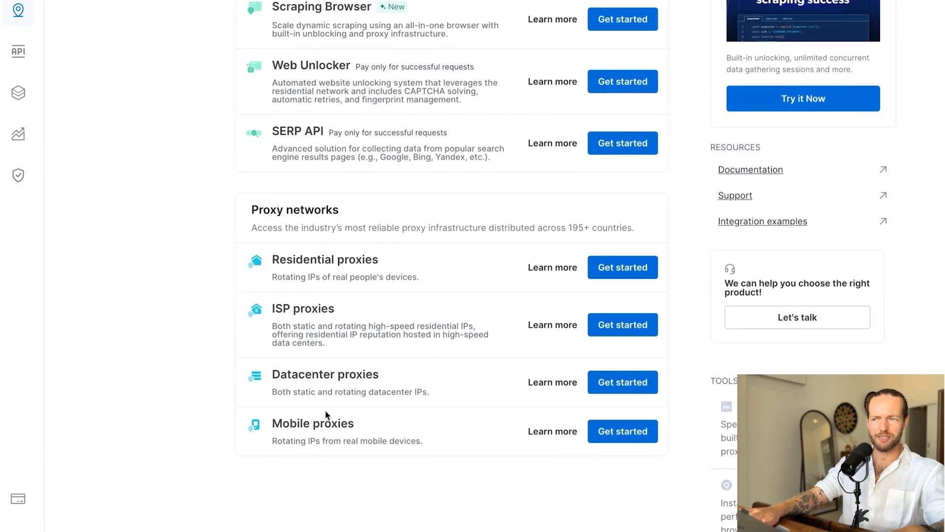
scroll("up", 3)
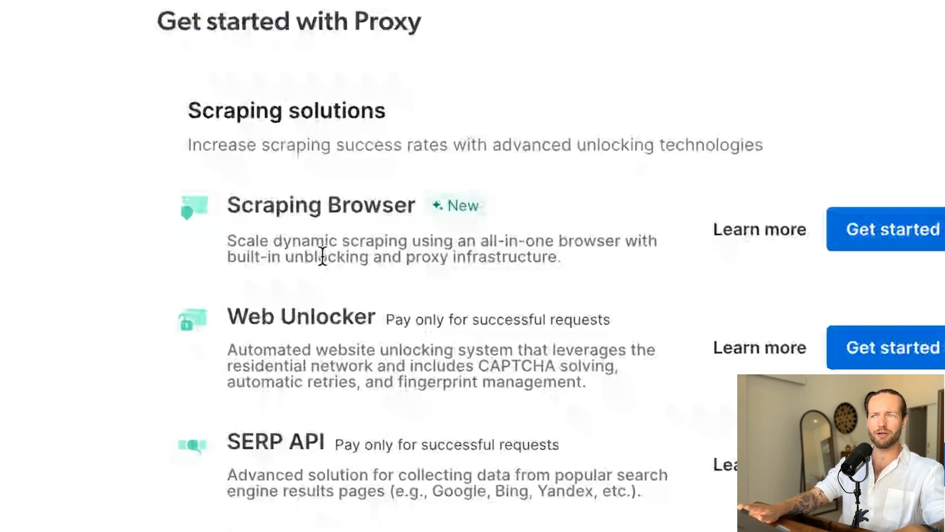
- View the Scraping Browser Learn more details and read through its description
left_click(758, 229)
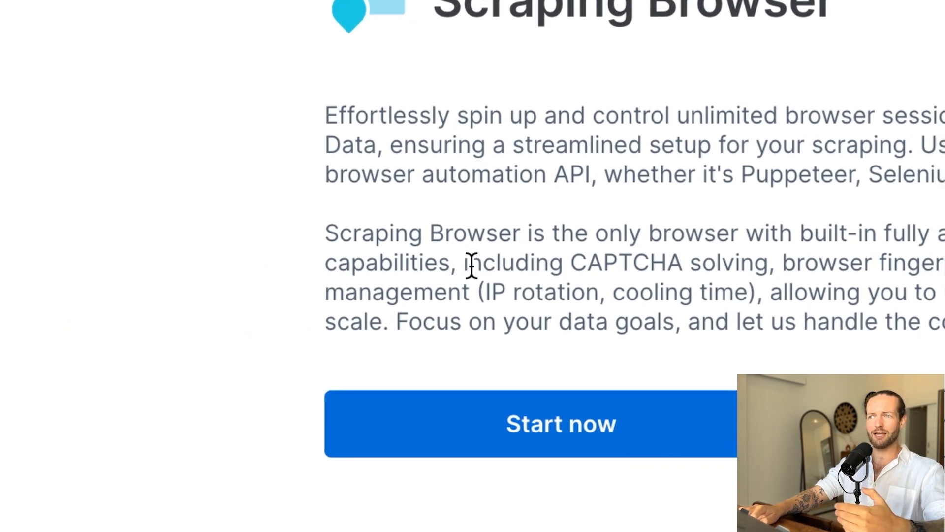
scroll("right", 3)
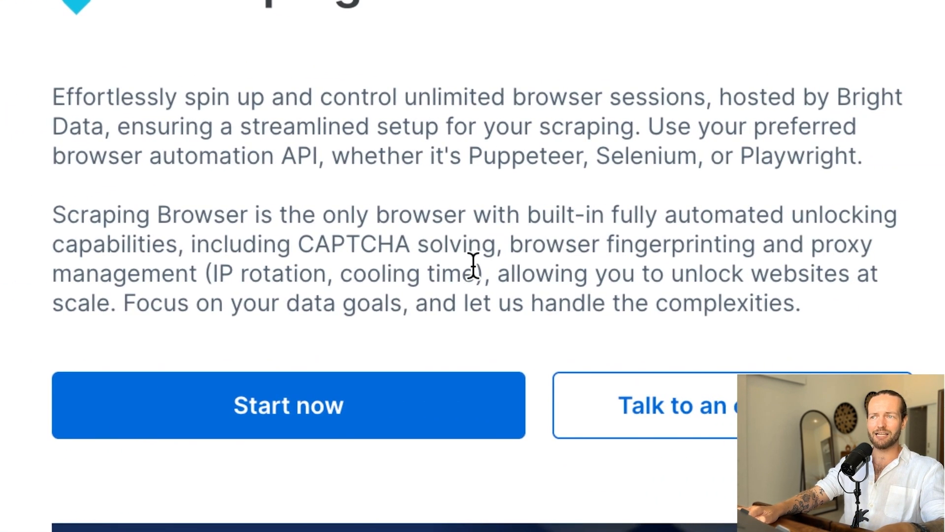
scroll("down", 3)
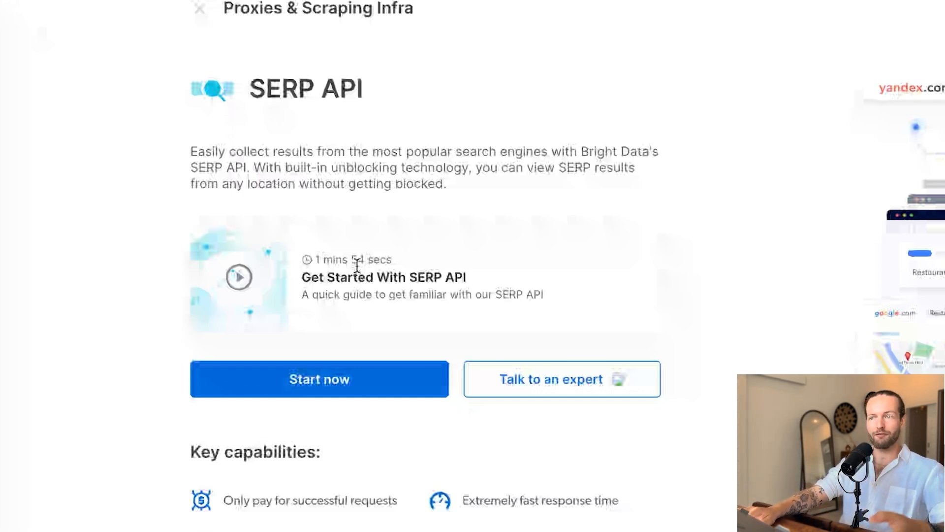
- Launch the SERP API query builder playground showing Google results for 'fun things to do'
left_click(319, 378)
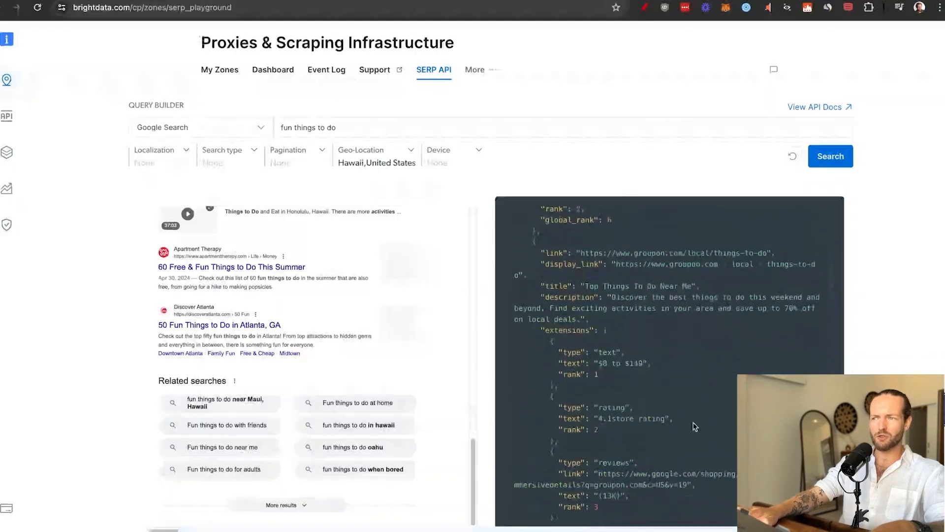